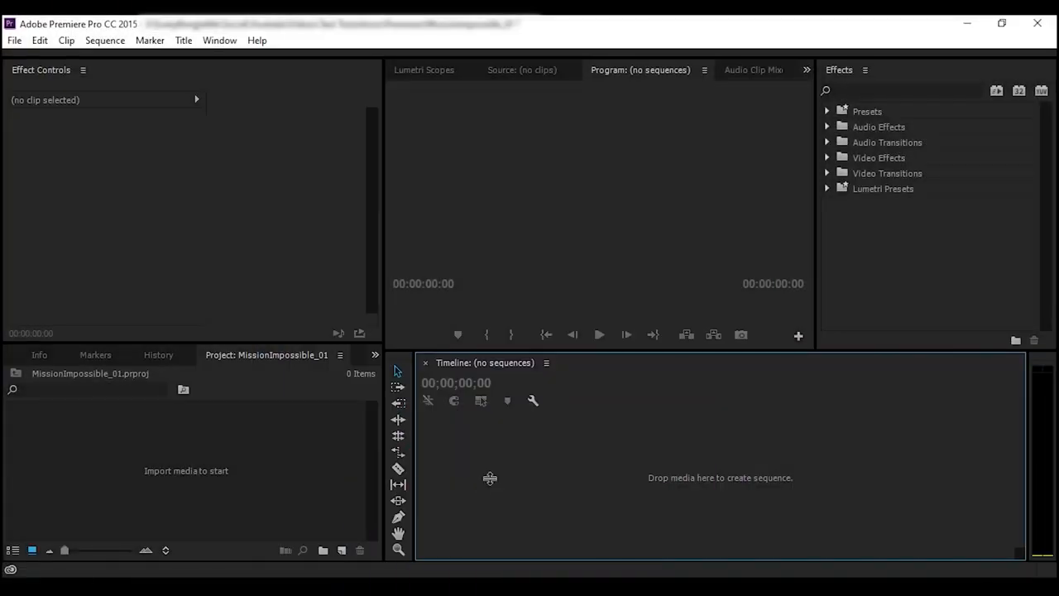
{"action": "mouse_move", "coordinate": [401, 417]}
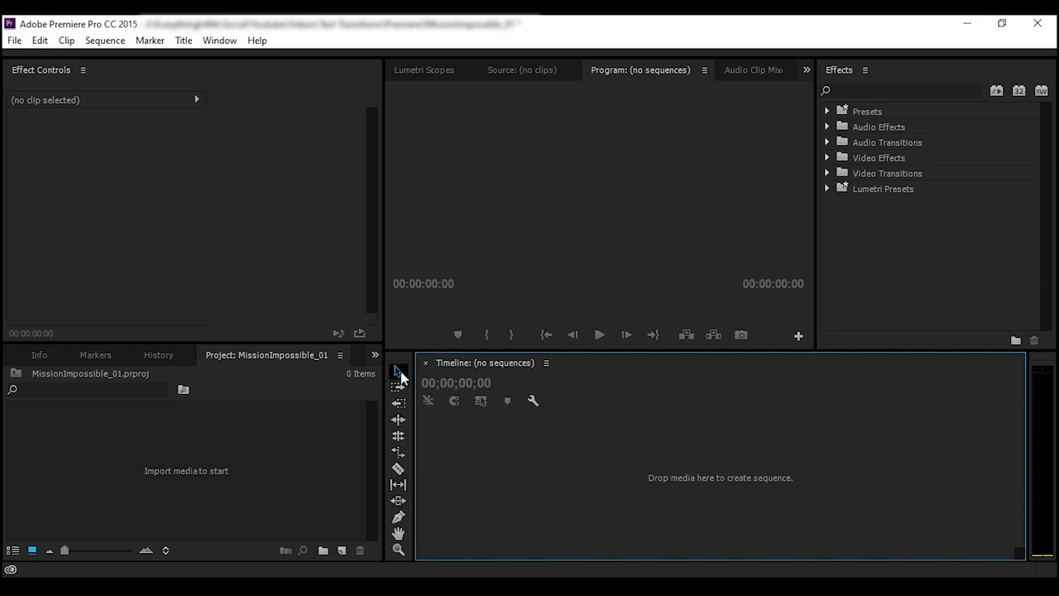
{"action": "mouse_move", "coordinate": [477, 450]}
{"action": "type", "text": "BG Text"}
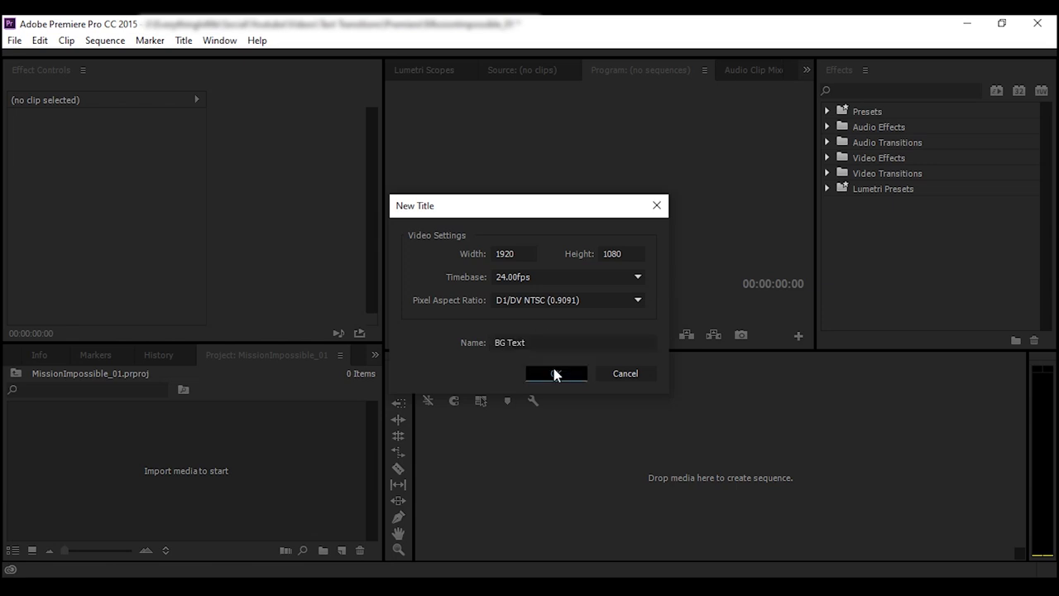
- Confirm the BG Text title, then give its 'paramount pictures present' text a colour and font
{"action": "left_click", "coordinate": [556, 374]}
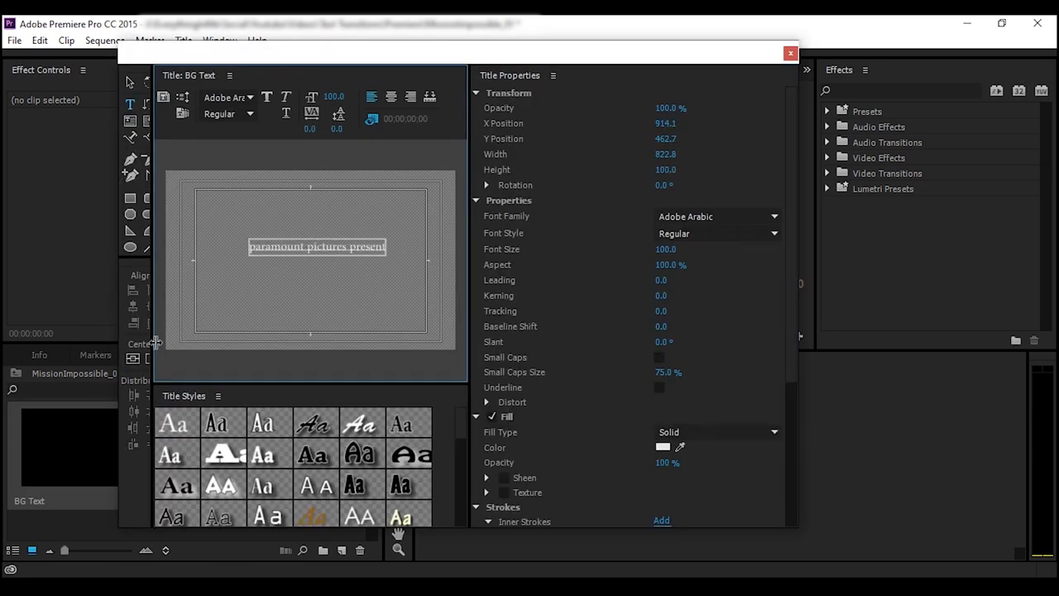
{"action": "scroll", "scroll_direction": "down", "scroll_amount": 3}
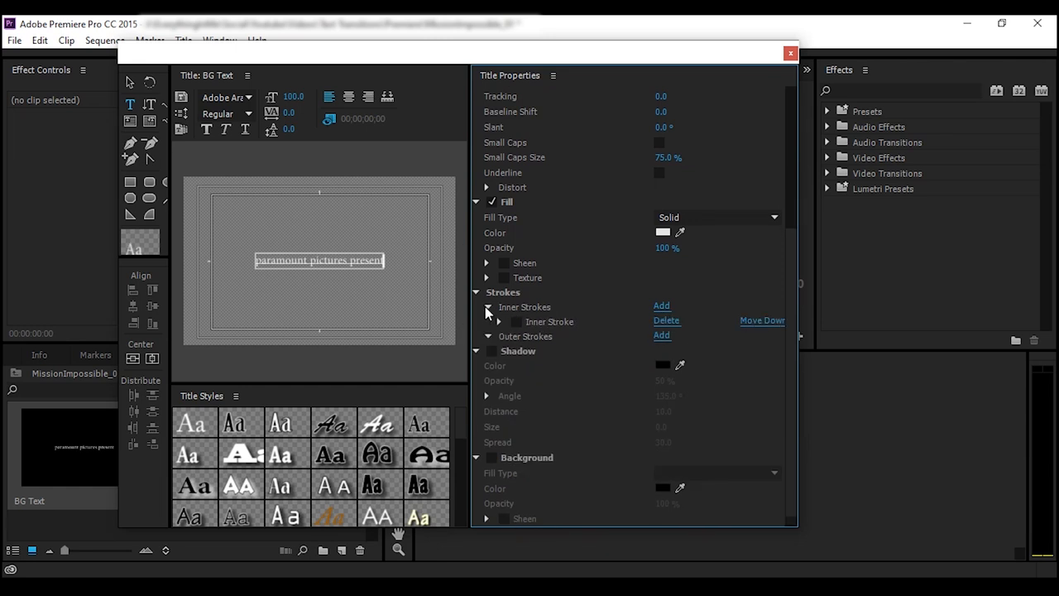
{"action": "left_click", "coordinate": [662, 231]}
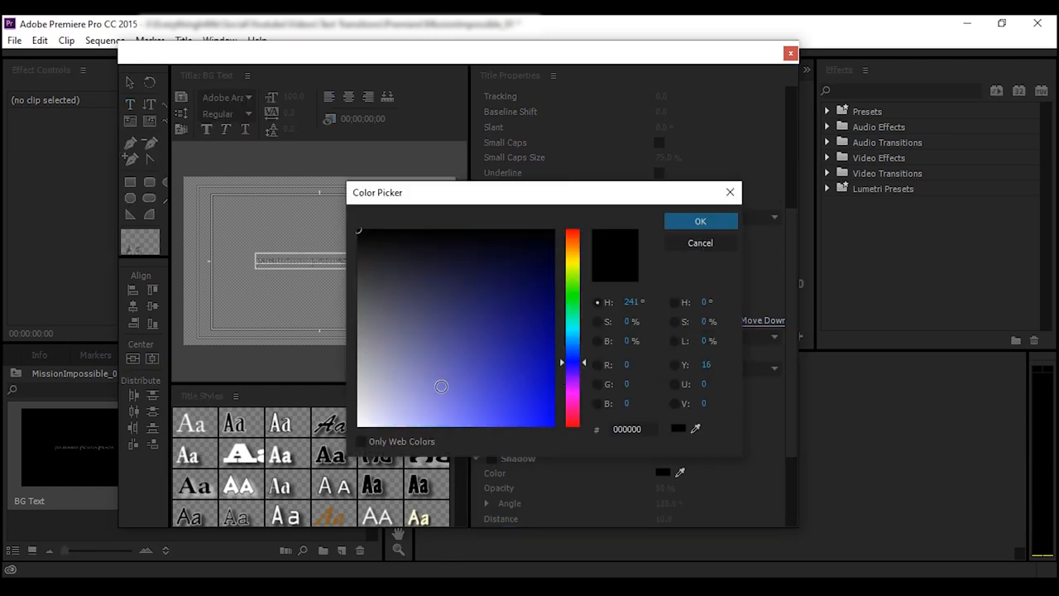
{"action": "left_click", "coordinate": [421, 397]}
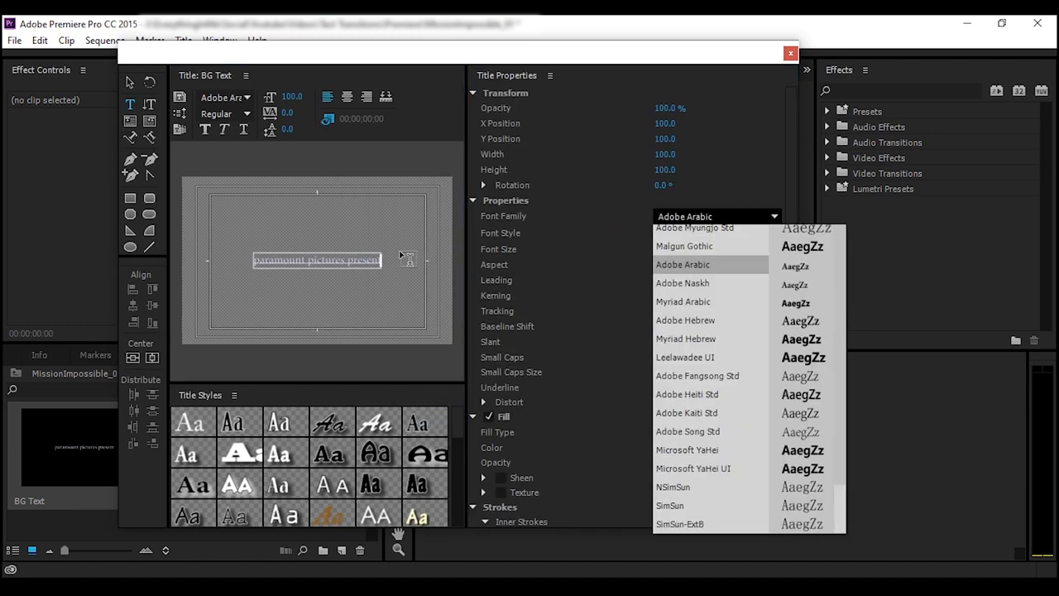
{"action": "left_click", "coordinate": [682, 265]}
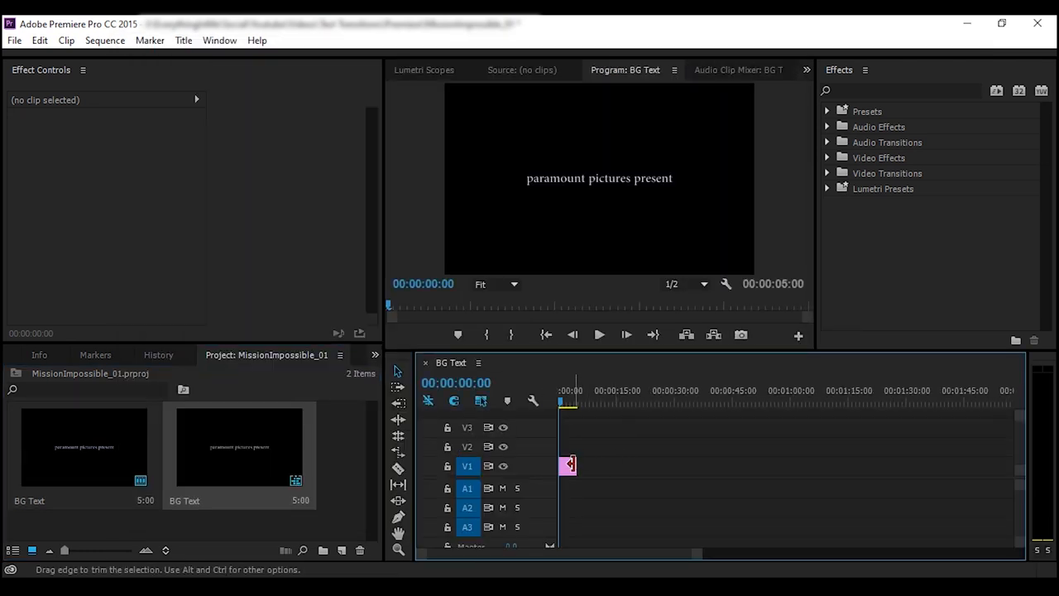
- Scale the BG Text clip to 1300 and enable Position keyframing
{"action": "left_click", "coordinate": [568, 465]}
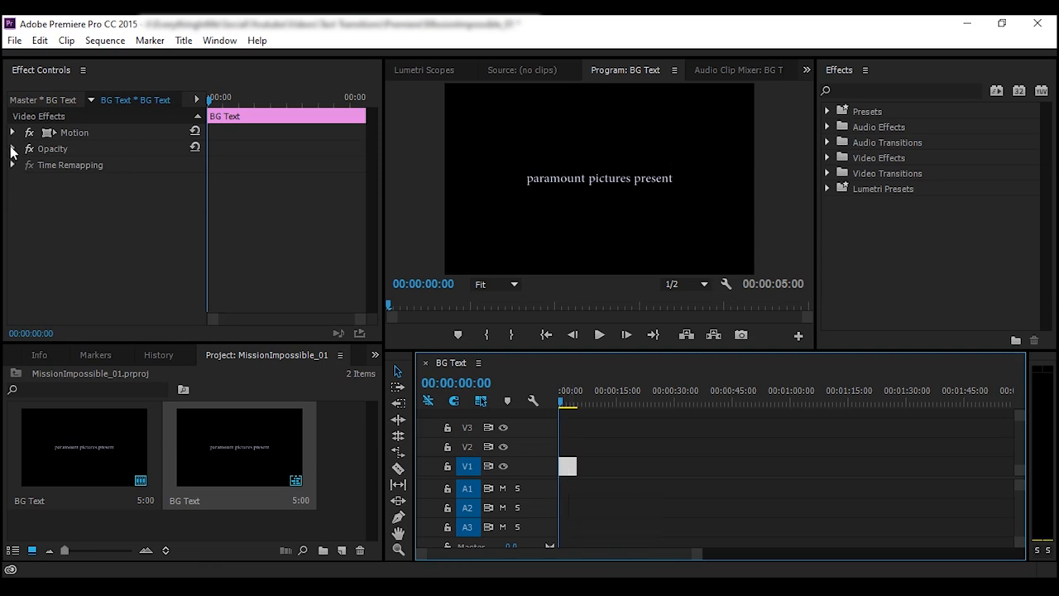
{"action": "left_click", "coordinate": [14, 149]}
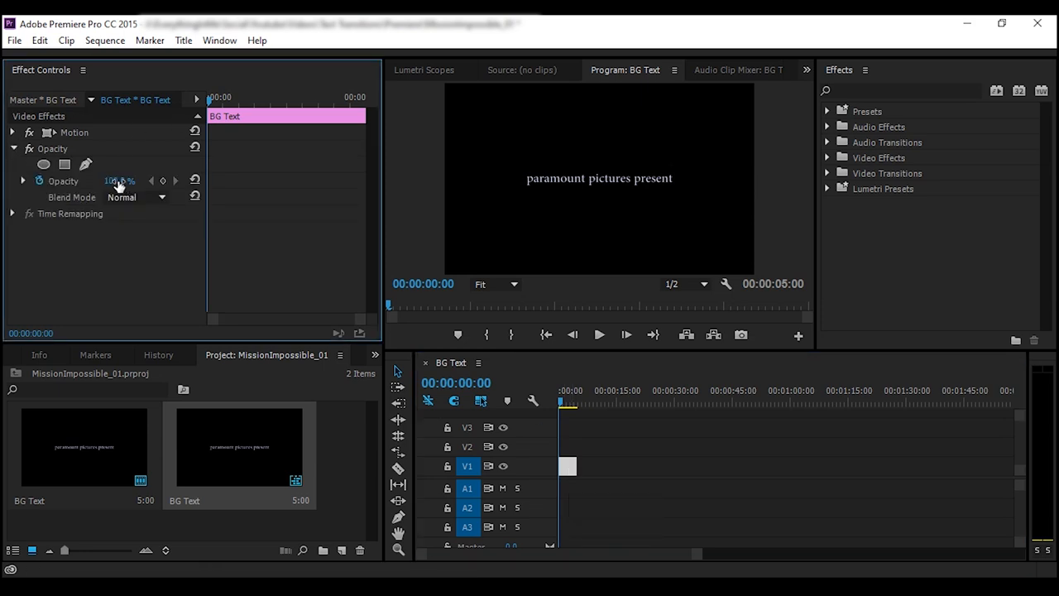
{"action": "double_click", "coordinate": [119, 181]}
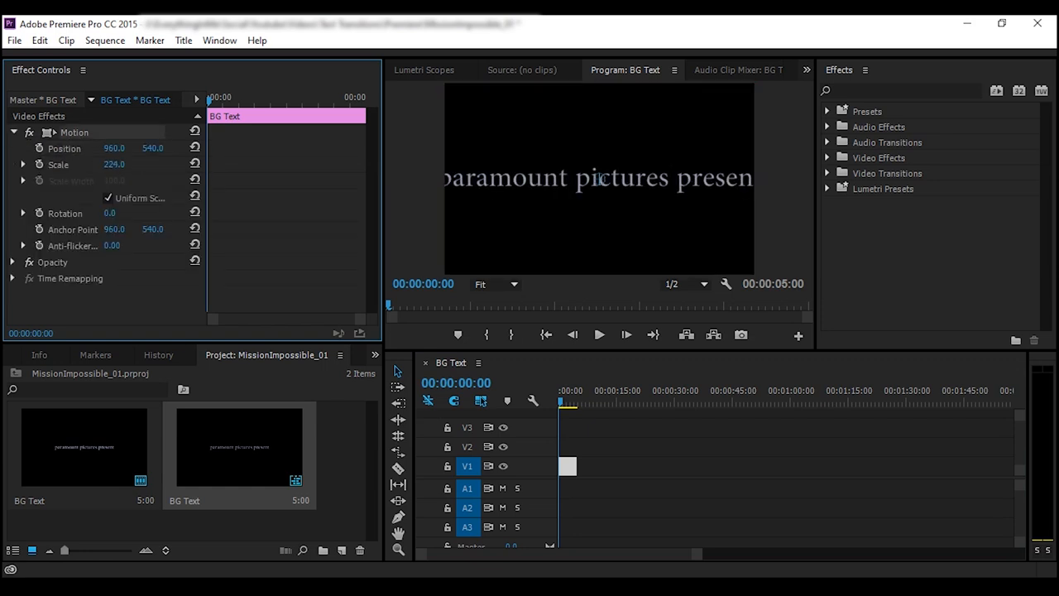
{"action": "left_click", "coordinate": [114, 164]}
{"action": "type", "text": "1300"}
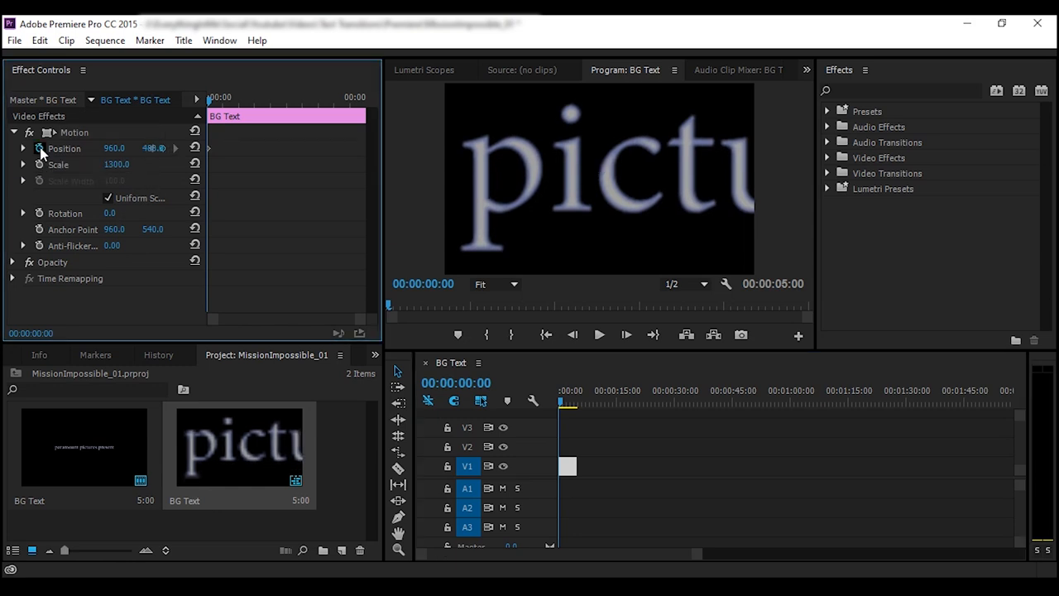
- Keyframe the X position from far off-side at the start to its end value, and preview the slide
{"action": "left_click_drag", "start_coordinate": [116, 149], "coordinate": [166, 149]}
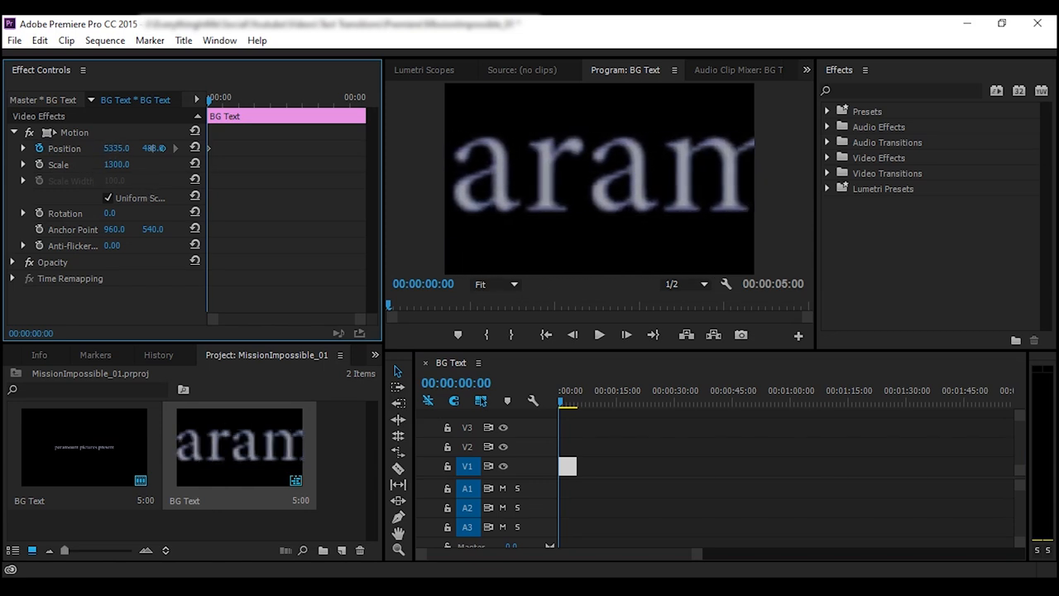
{"action": "left_click", "coordinate": [820, 404]}
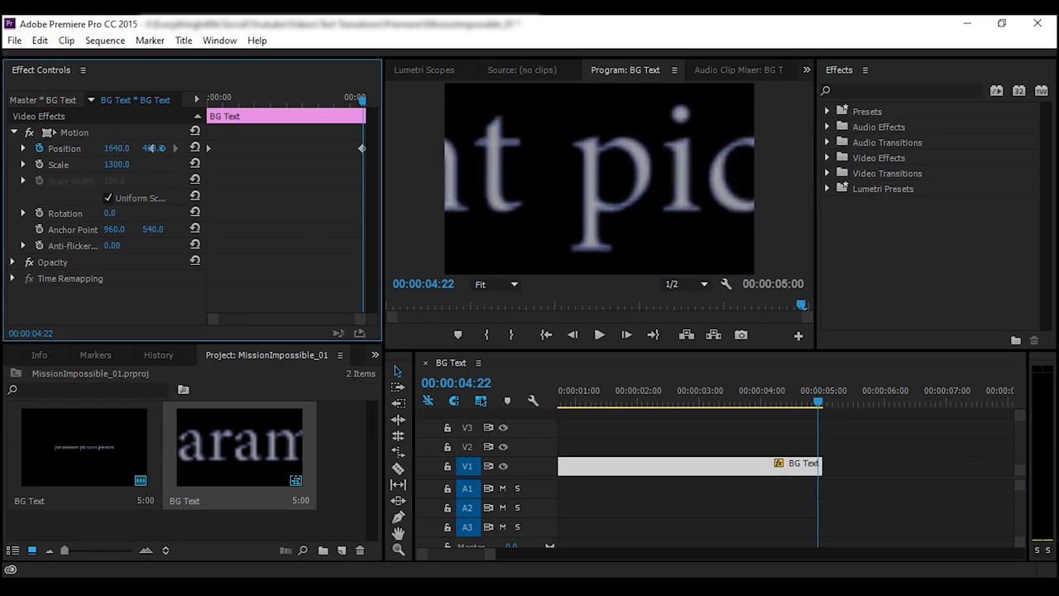
{"action": "left_click_drag", "start_coordinate": [119, 147], "coordinate": [116, 148]}
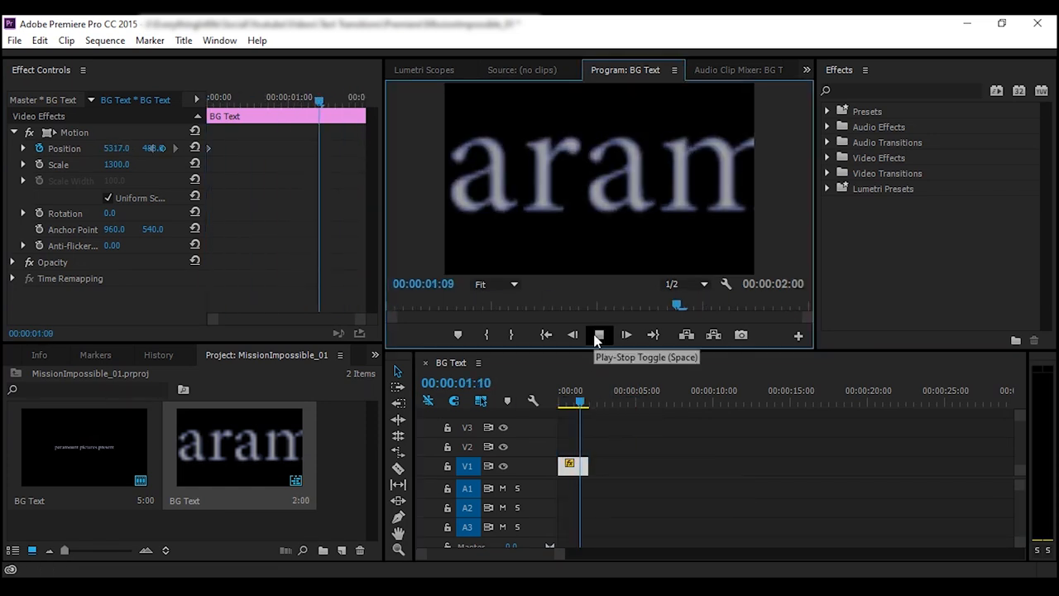
{"action": "left_click", "coordinate": [599, 334]}
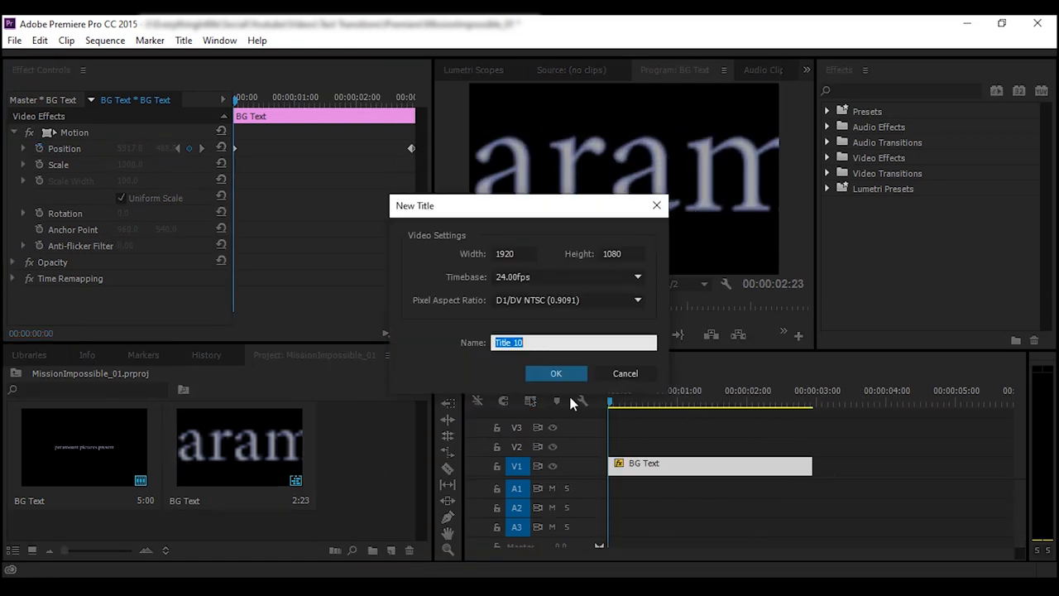
- Create the overlay title, lower the blurred BG Text opacity to 80% and preview the composition
{"action": "left_click", "coordinate": [556, 374]}
{"action": "type", "text": "blur"}
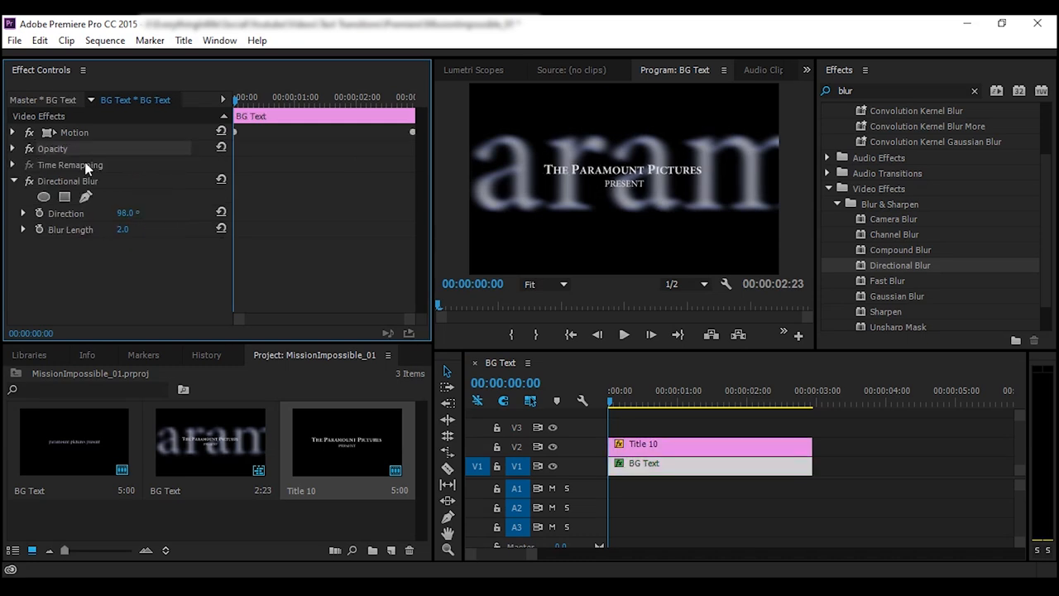
{"action": "left_click", "coordinate": [13, 149]}
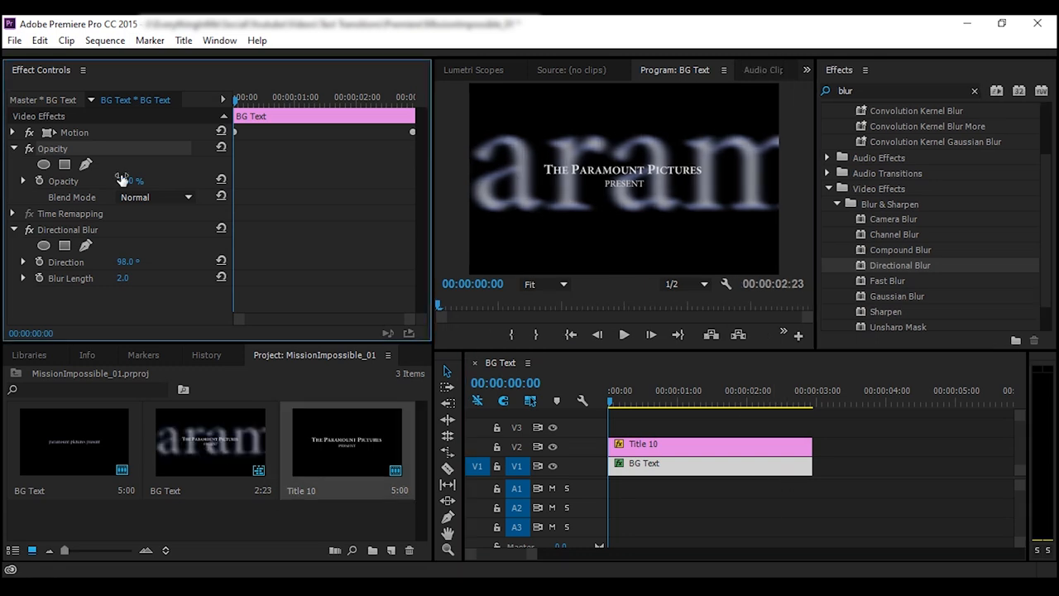
{"action": "left_click_drag", "start_coordinate": [132, 180], "coordinate": [133, 180]}
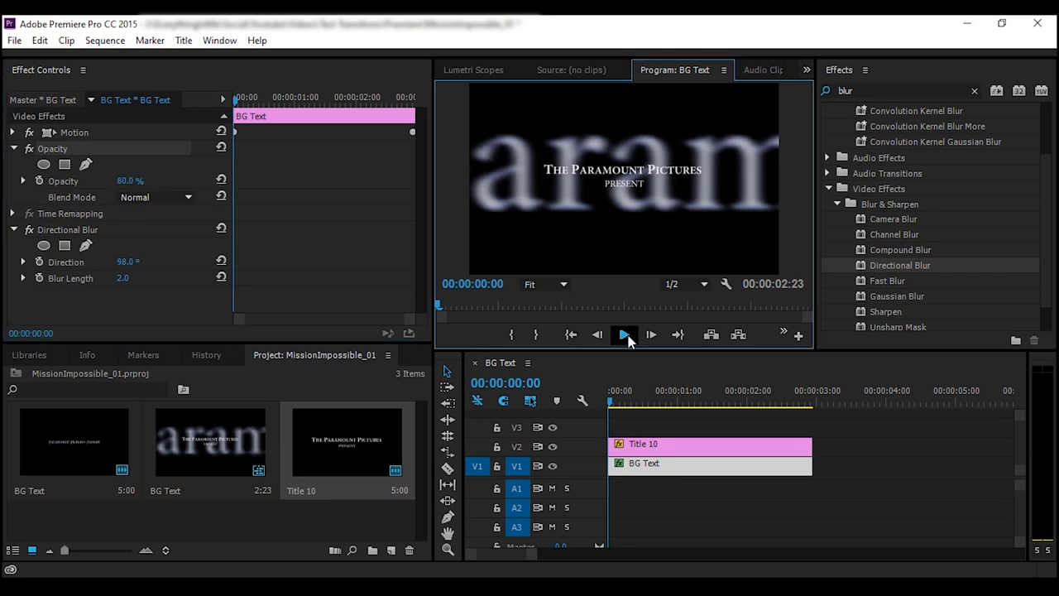
{"action": "left_click", "coordinate": [626, 335]}
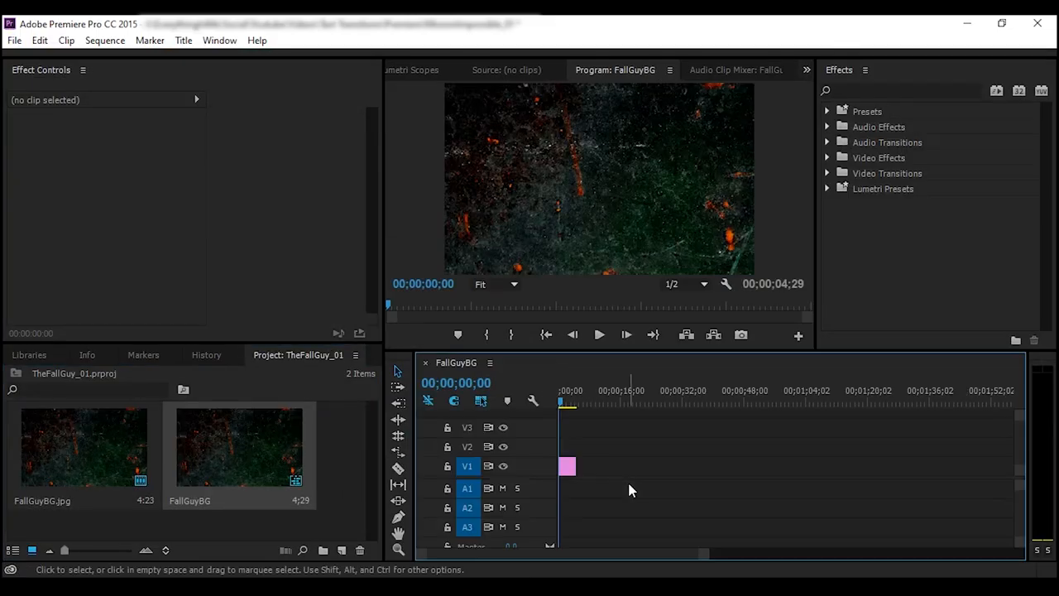
- Apply Brightness & Contrast to FallGuyBG.jpg and lower its Brightness to -30
{"action": "left_click", "coordinate": [571, 402]}
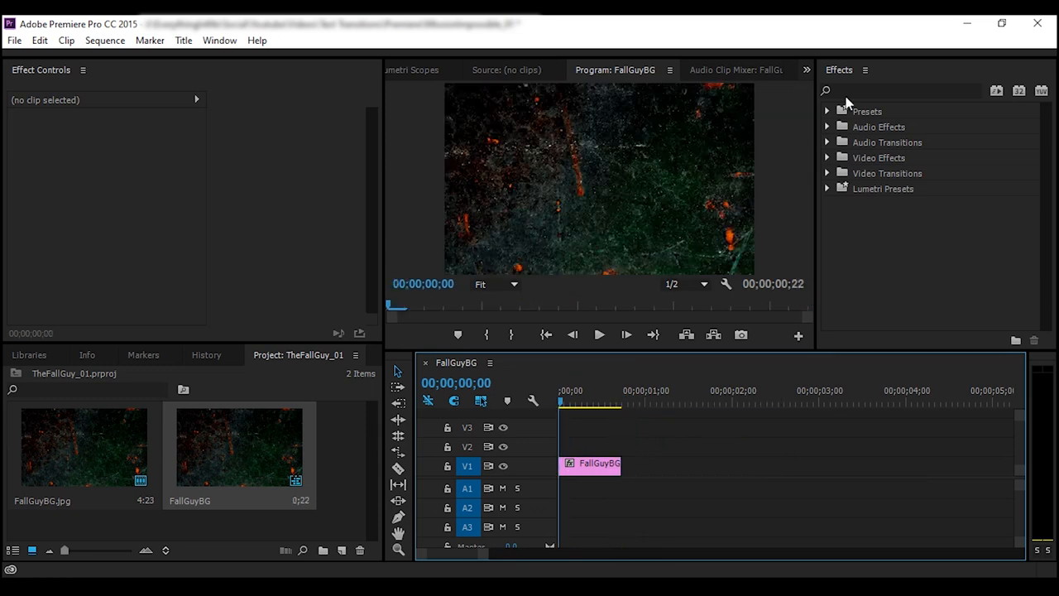
{"action": "type", "text": "big"}
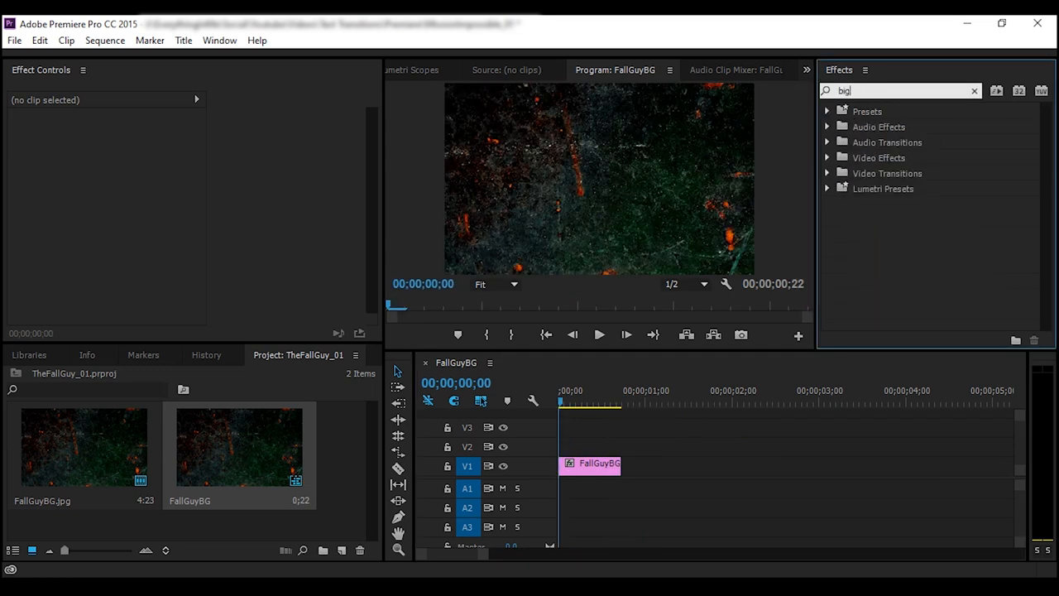
{"action": "type", "text": "brightness"}
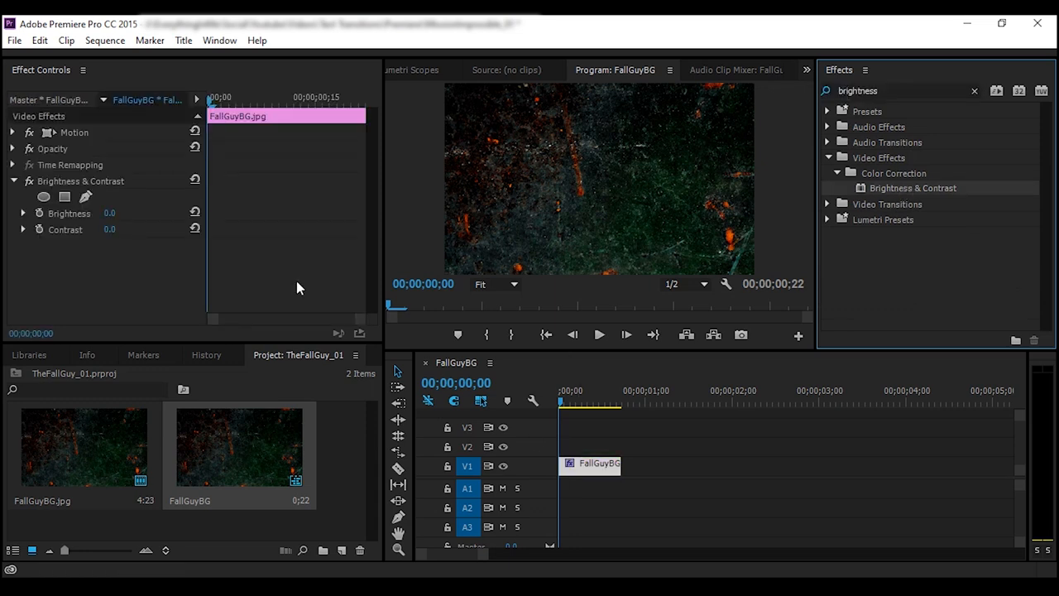
{"action": "left_click", "coordinate": [579, 391]}
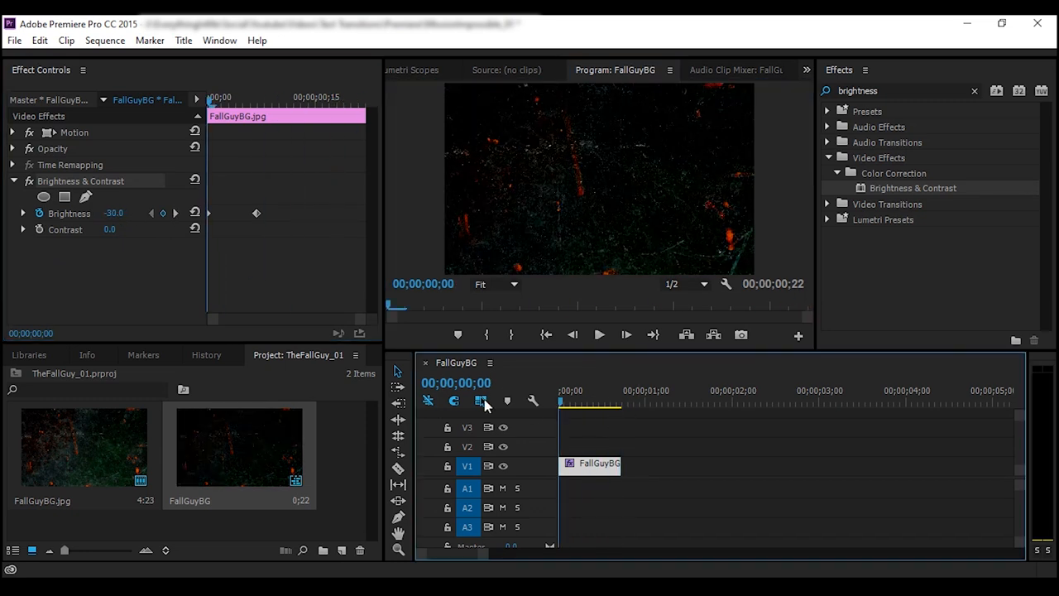
{"action": "double_click", "coordinate": [115, 212]}
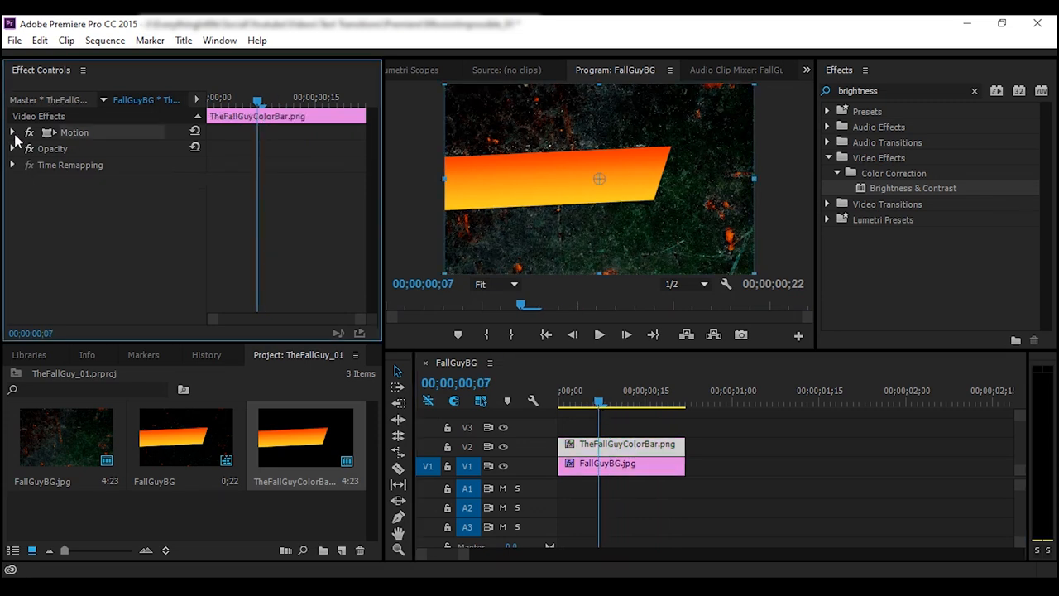
- Set the colour bar's Position keyframe value to 42.0 and start a new Default Still title
{"action": "left_click", "coordinate": [13, 132]}
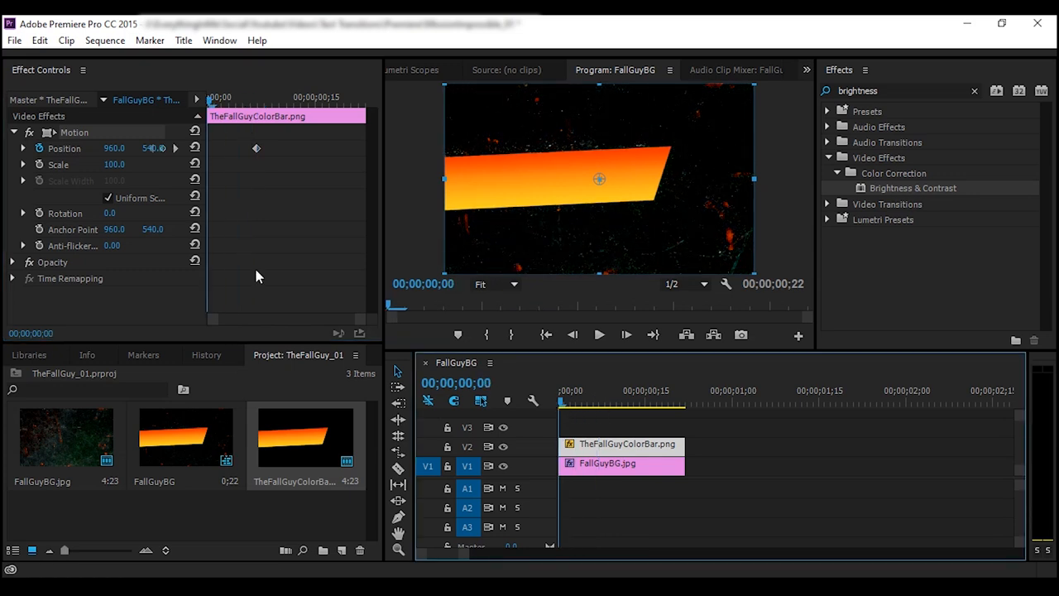
{"action": "type", "text": "42.0"}
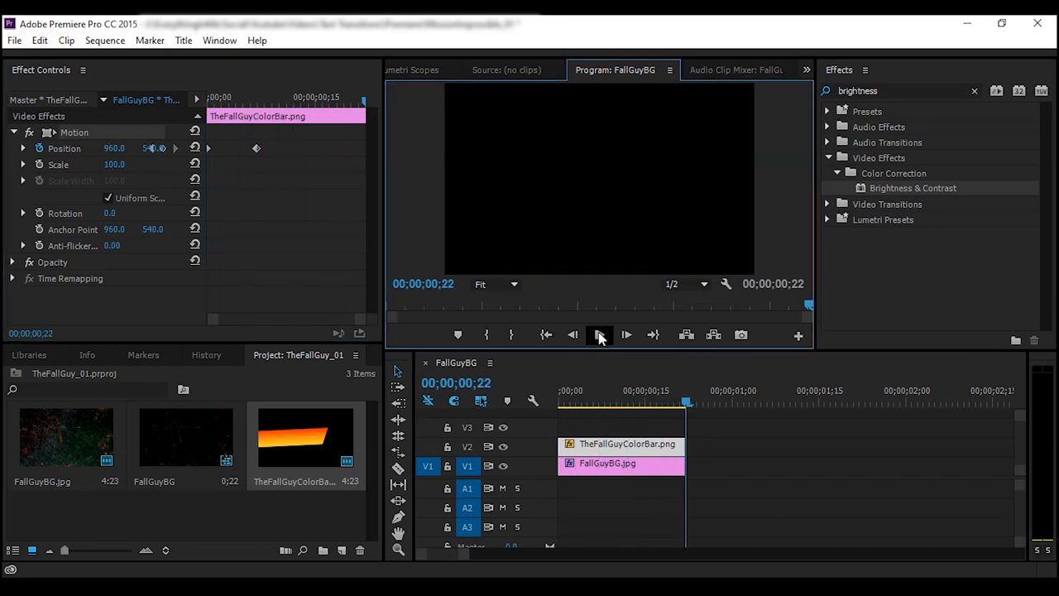
{"action": "left_click", "coordinate": [182, 40]}
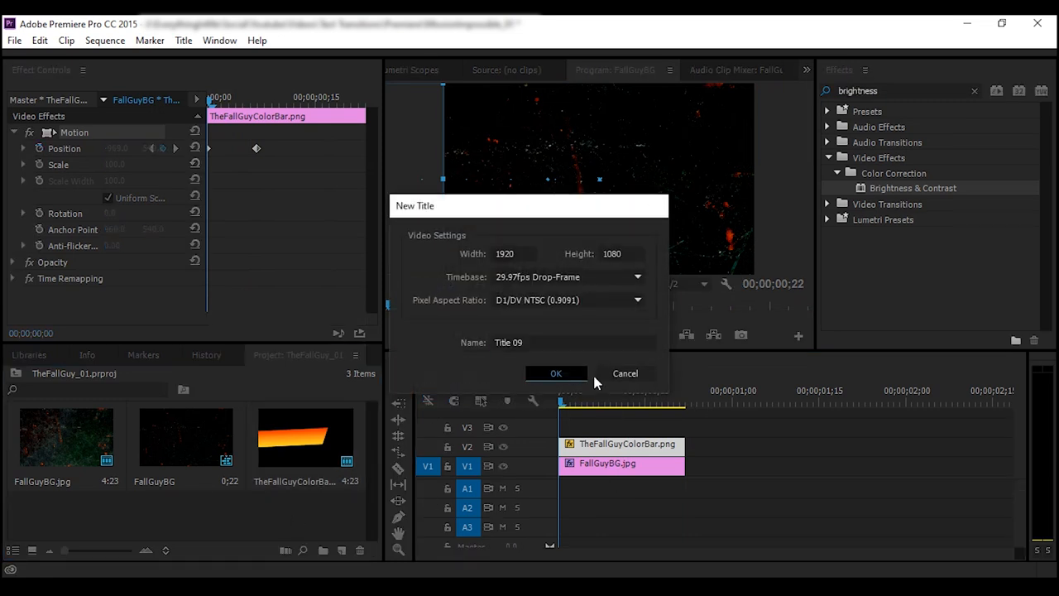
- Create the FALL GUY title with the orange sunset photo as texture fill and size it over the bar
{"action": "left_click", "coordinate": [557, 374]}
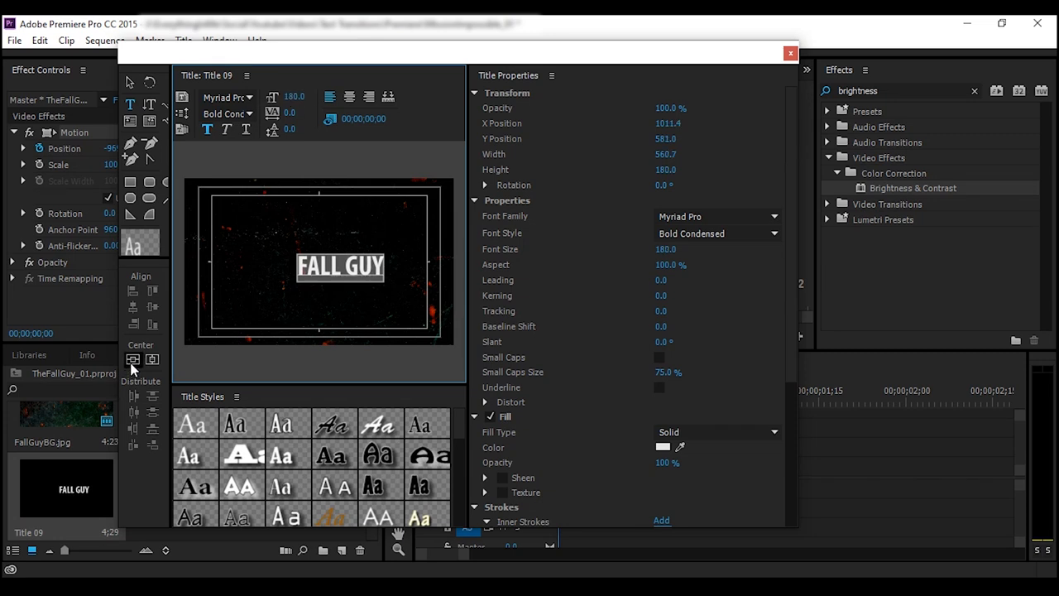
{"action": "scroll", "scroll_direction": "down", "scroll_amount": 3}
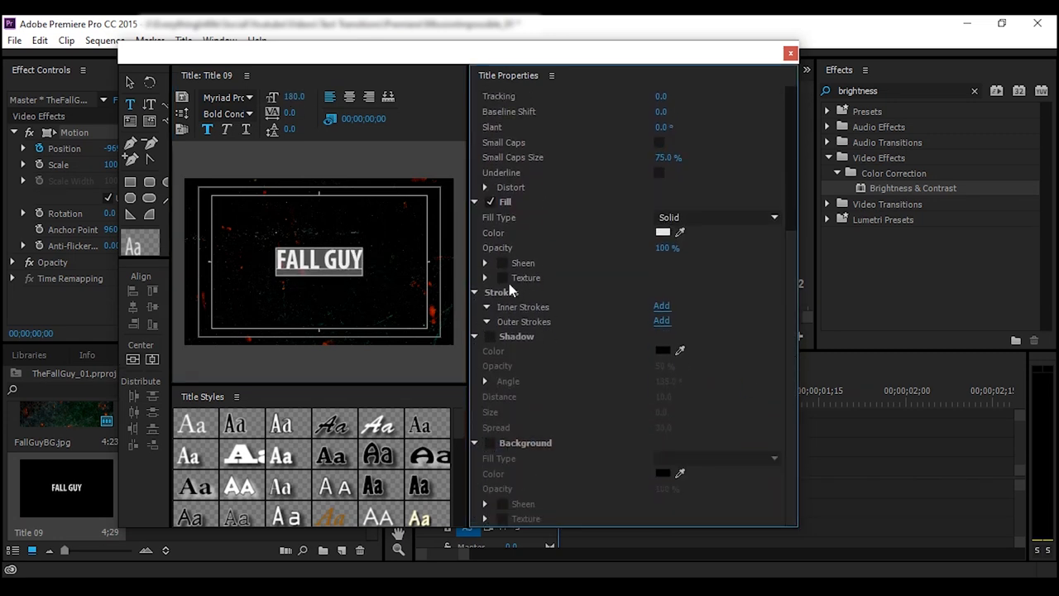
{"action": "left_click", "coordinate": [500, 278]}
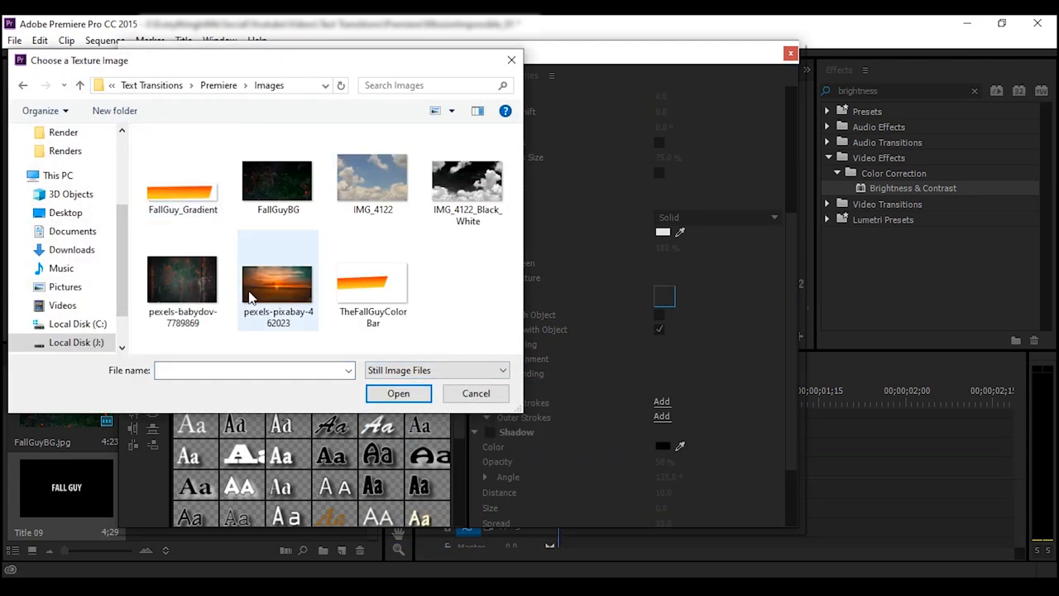
{"action": "left_click", "coordinate": [398, 394]}
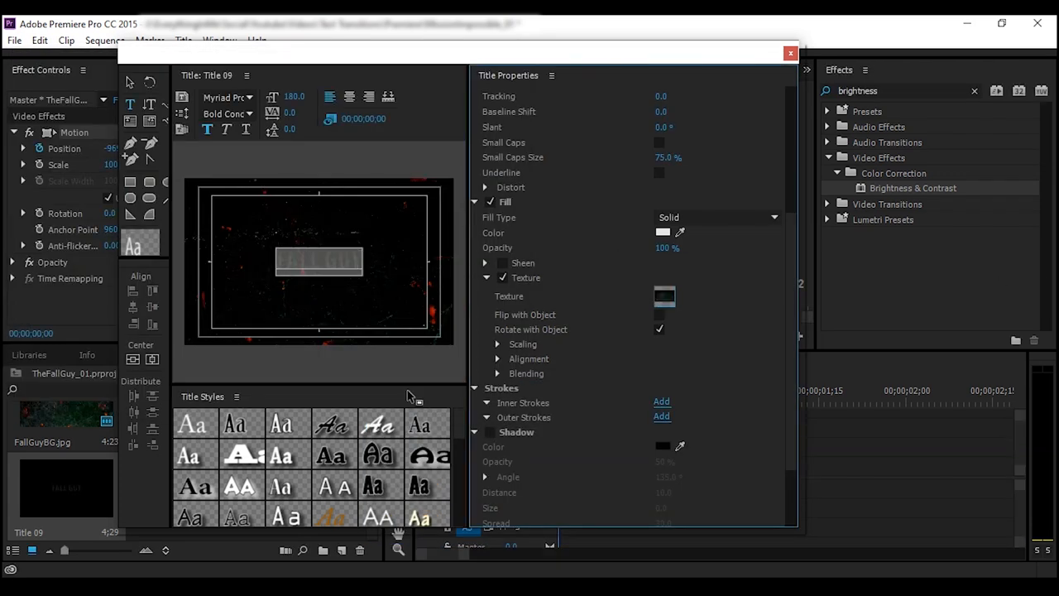
{"action": "left_click", "coordinate": [789, 53]}
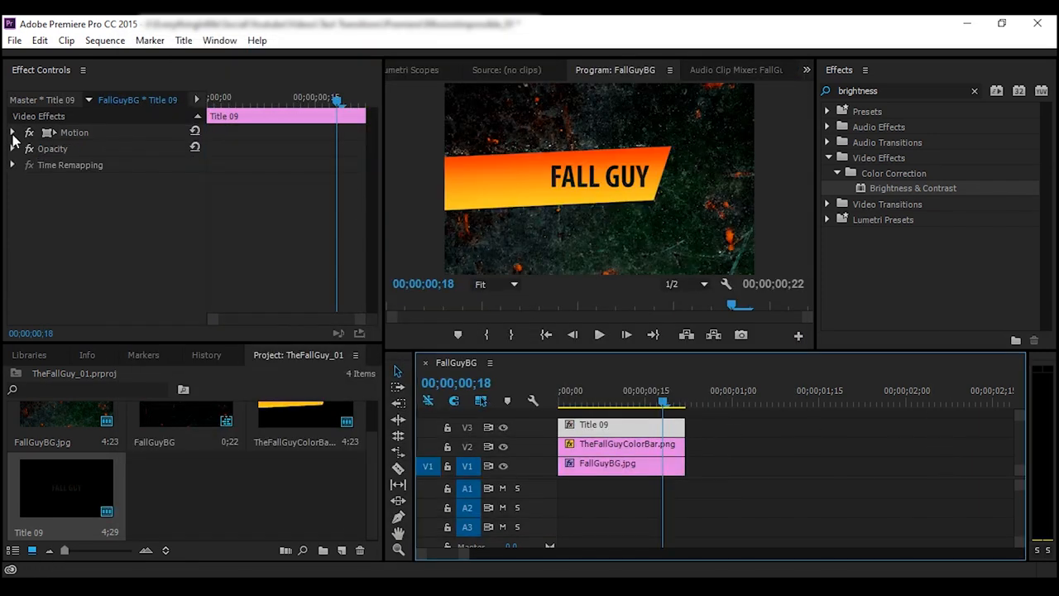
{"action": "left_click", "coordinate": [14, 133]}
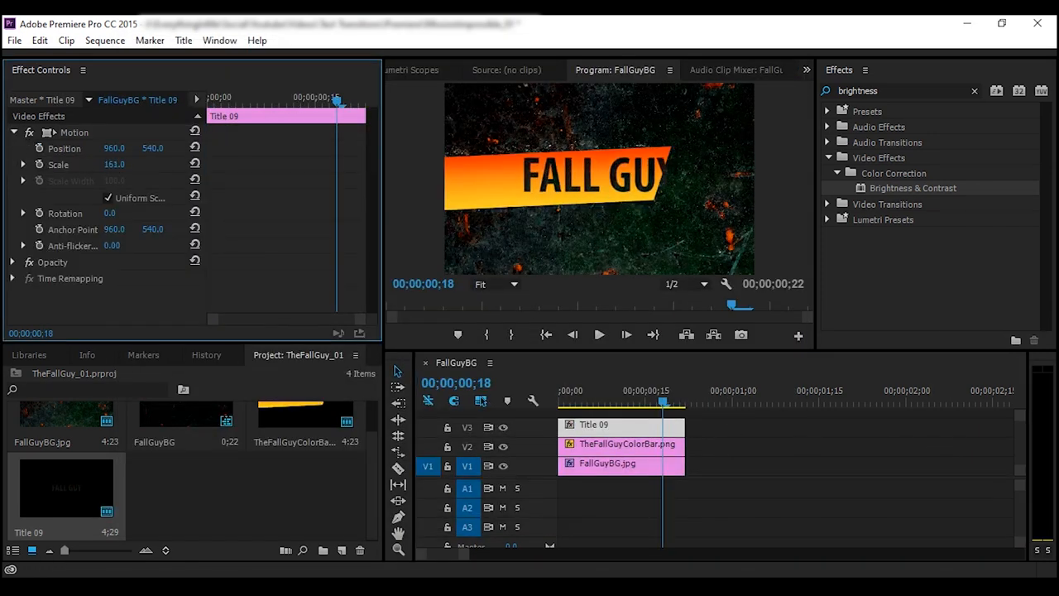
{"action": "left_click_drag", "start_coordinate": [114, 164], "coordinate": [119, 163]}
{"action": "type", "text": "100"}
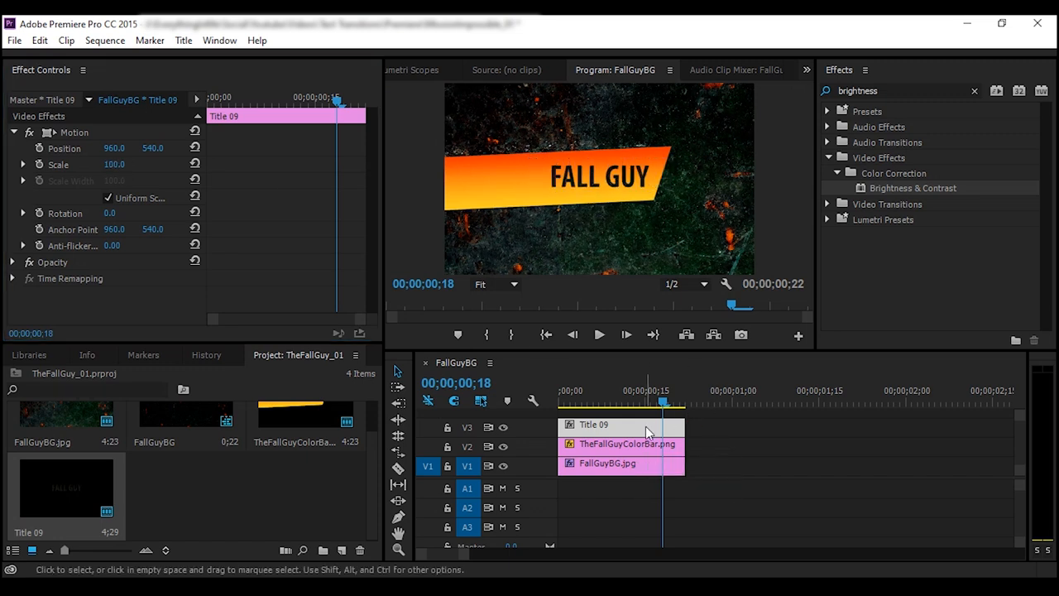
- Centre the title, tilt and slant the letters to match the bar, and set texture scaling to 200%
{"action": "double_click", "coordinate": [592, 424]}
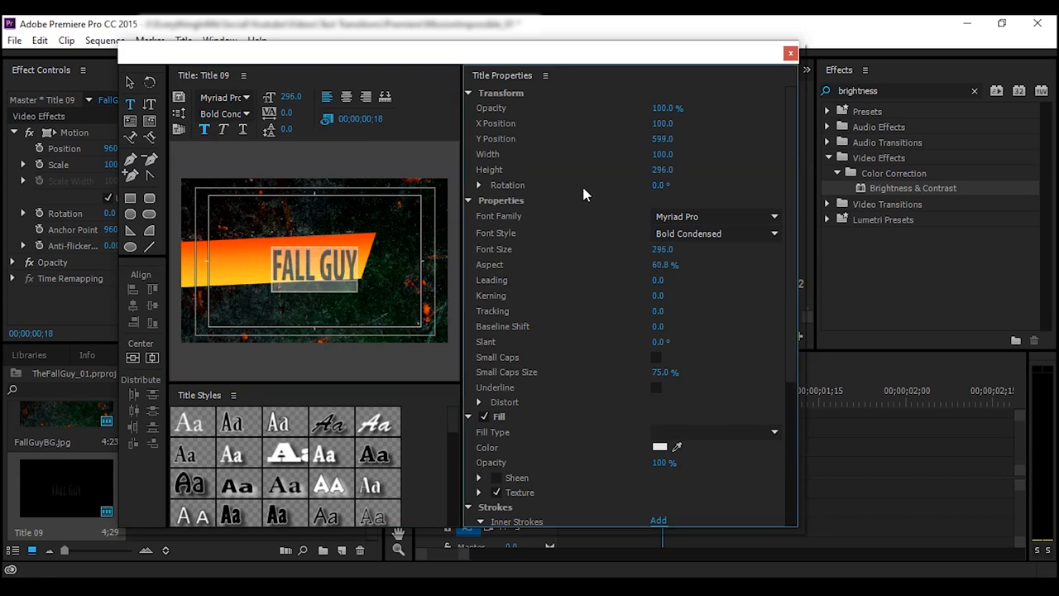
{"action": "left_click", "coordinate": [133, 357]}
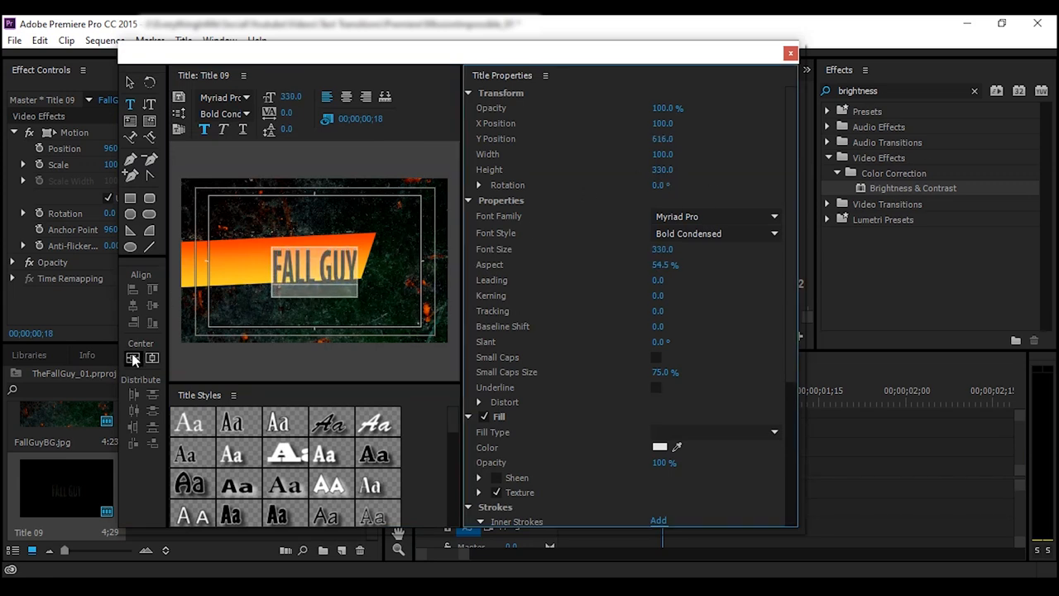
{"action": "left_click", "coordinate": [133, 358]}
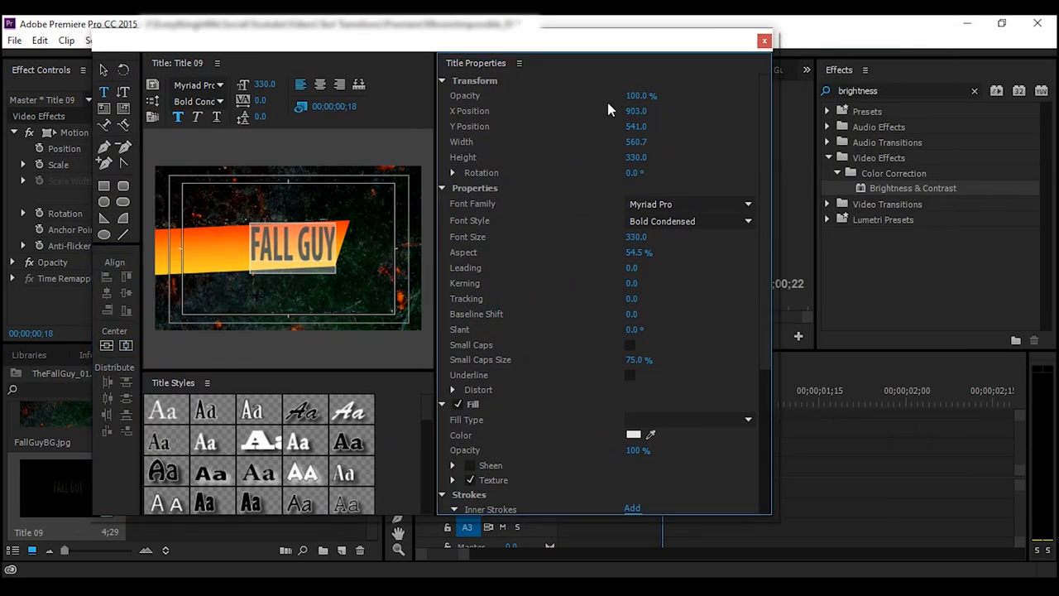
{"action": "mouse_move", "coordinate": [635, 179]}
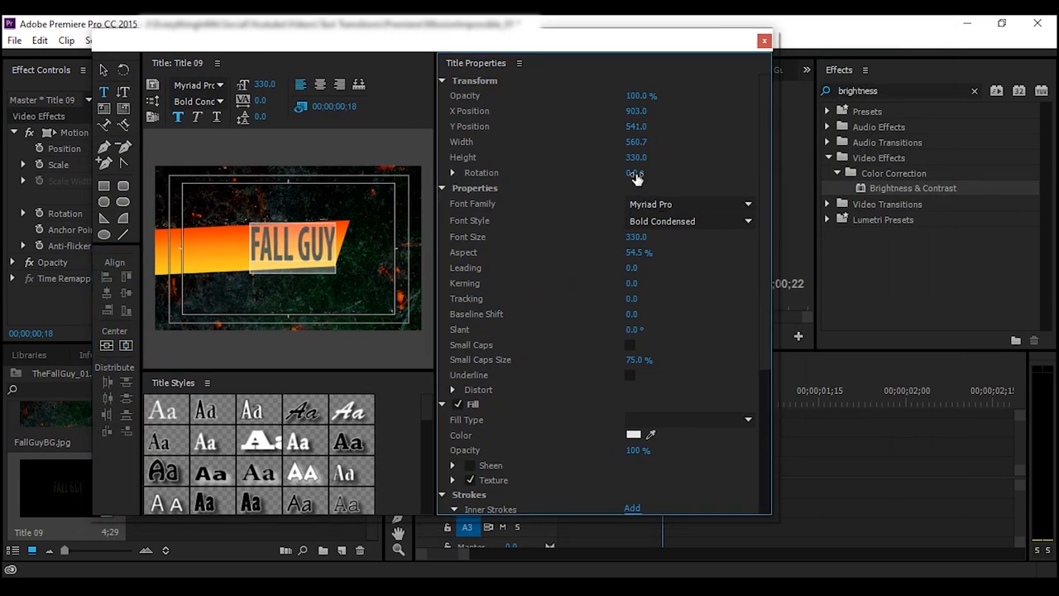
{"action": "left_click_drag", "start_coordinate": [637, 172], "coordinate": [636, 174]}
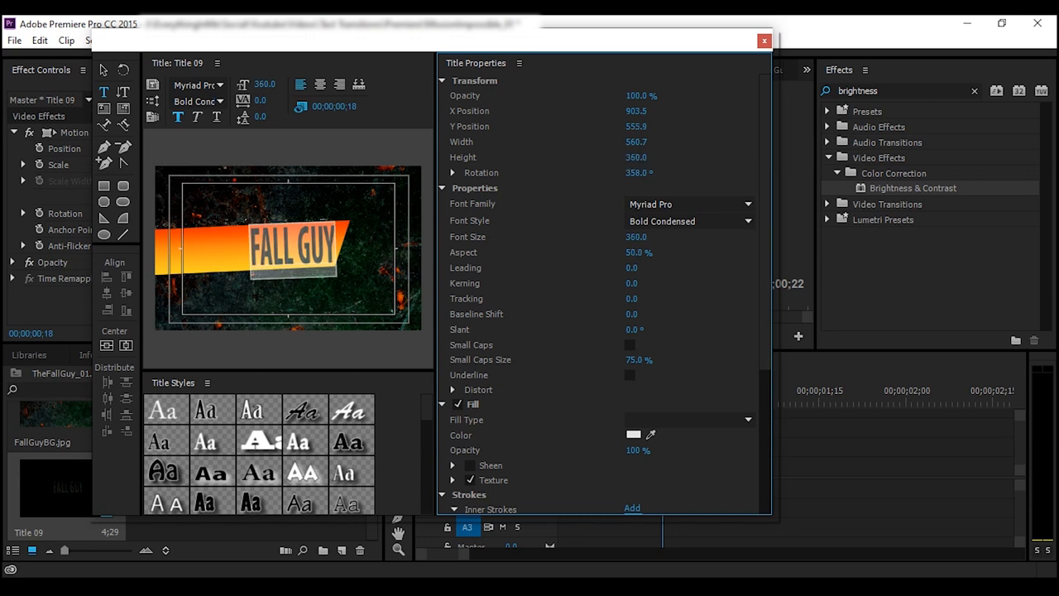
{"action": "scroll", "scroll_direction": "down", "scroll_amount": 3}
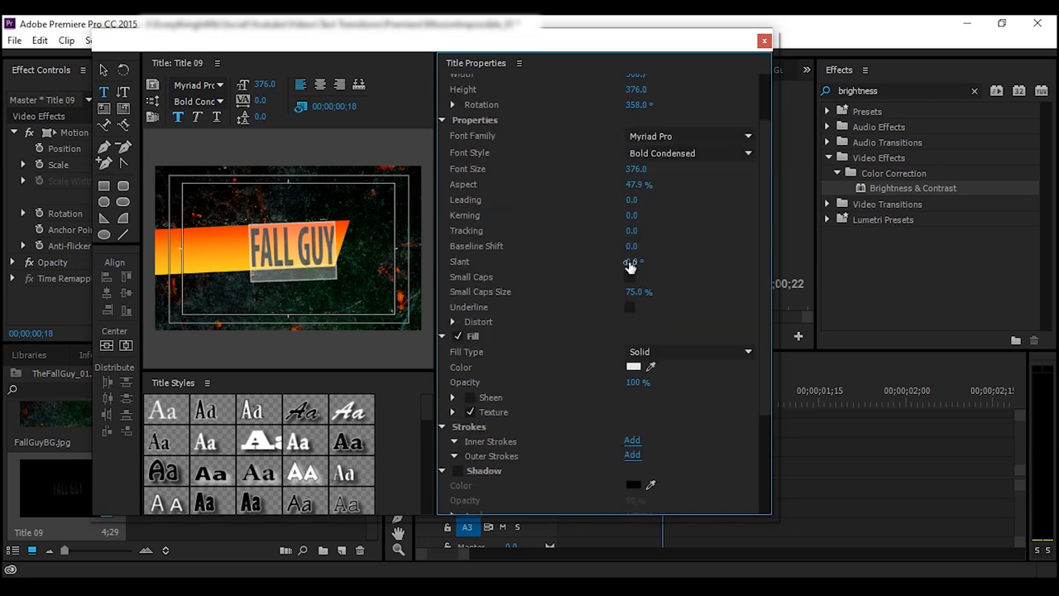
{"action": "left_click_drag", "start_coordinate": [630, 262], "coordinate": [631, 262]}
{"action": "type", "text": "27"}
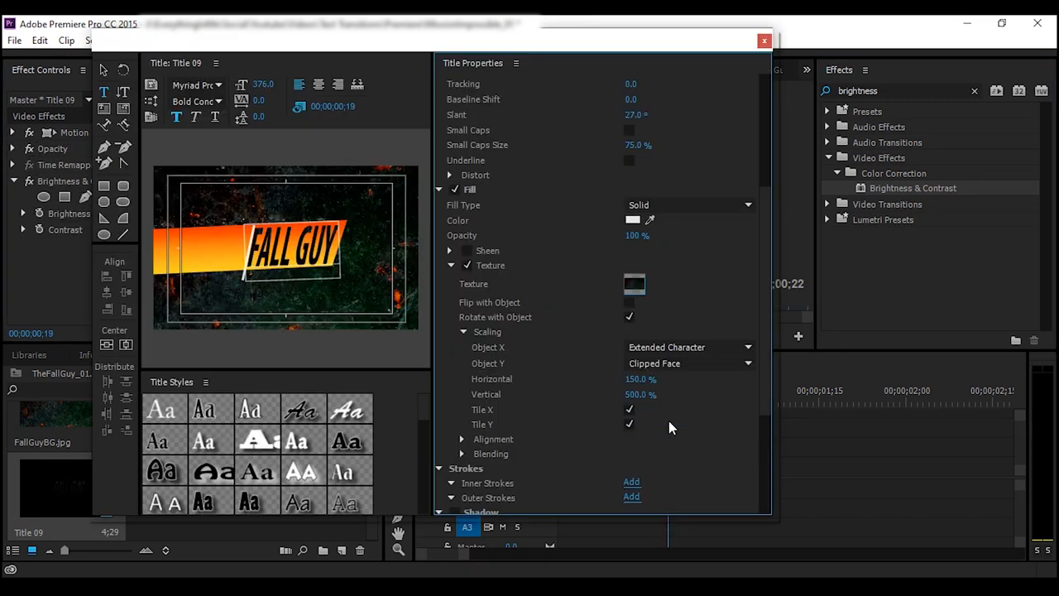
{"action": "double_click", "coordinate": [640, 379]}
{"action": "type", "text": "200"}
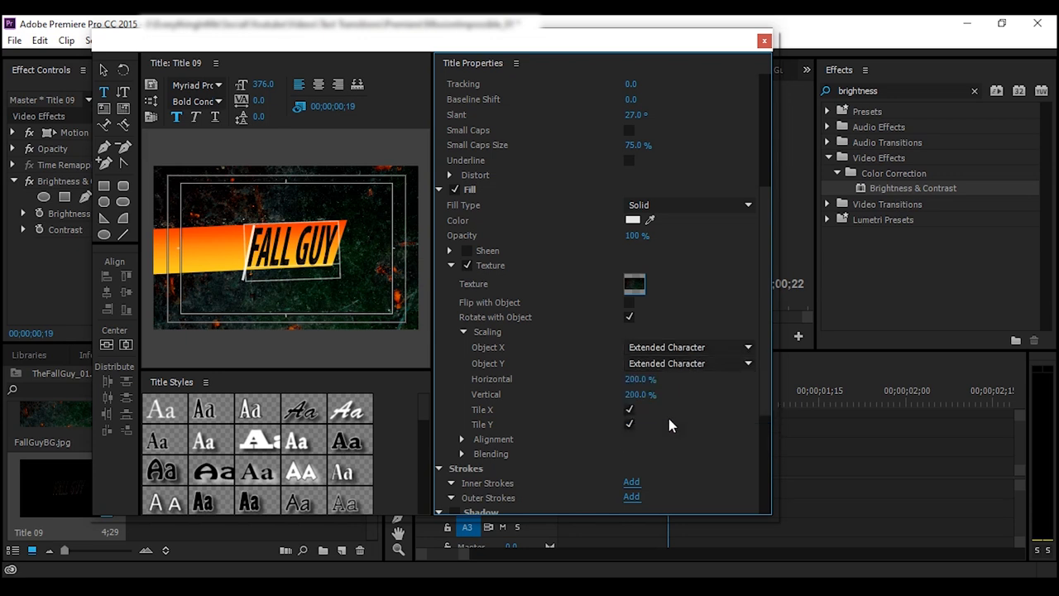
- Preview the FALL GUY title in the sequence and move to a later frame in its motion settings
{"action": "left_click", "coordinate": [763, 40]}
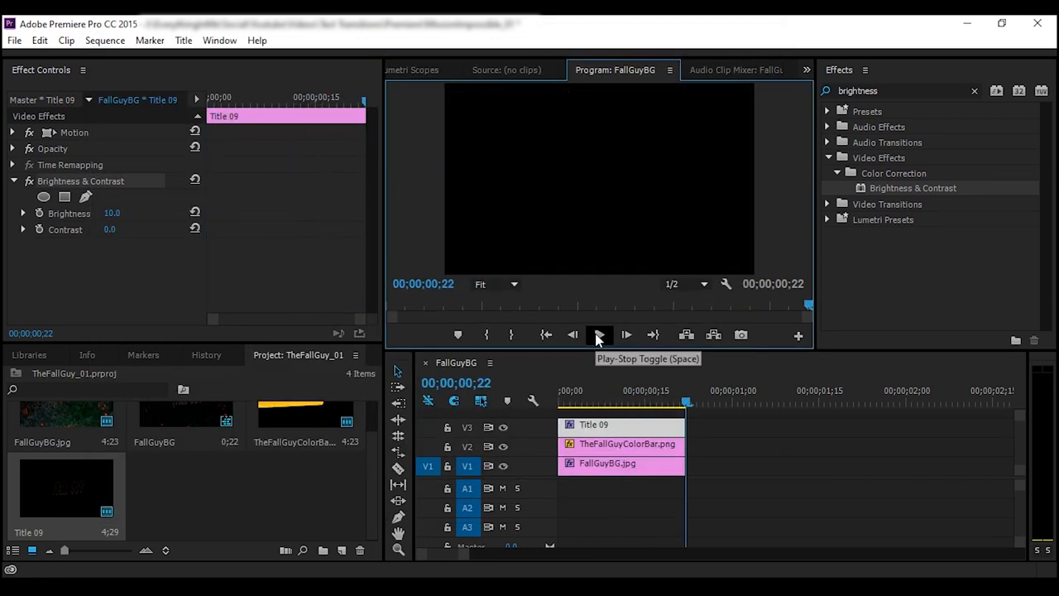
{"action": "left_click", "coordinate": [599, 334]}
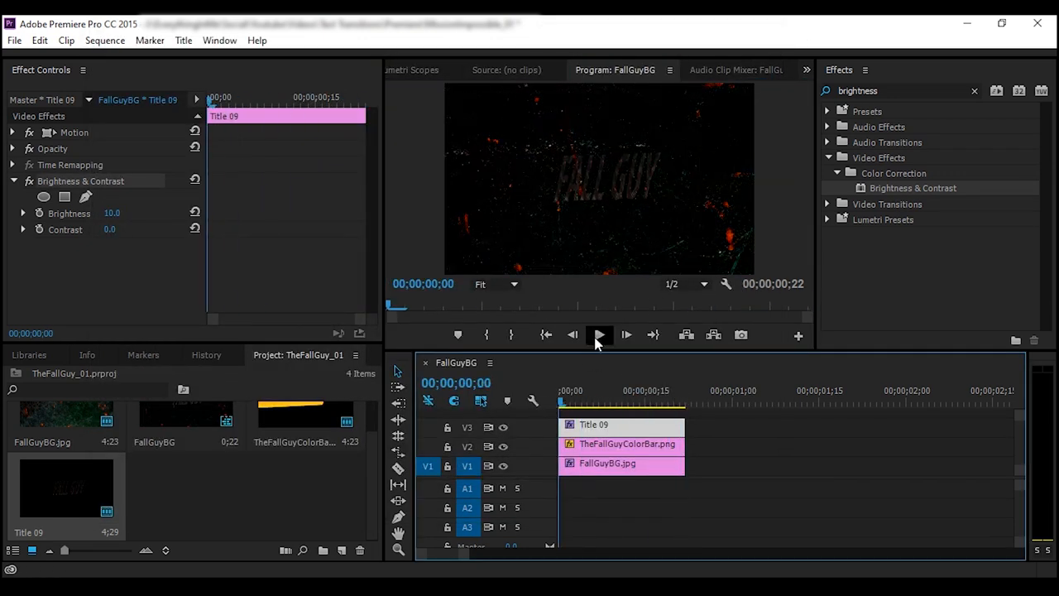
{"action": "left_click", "coordinate": [599, 334]}
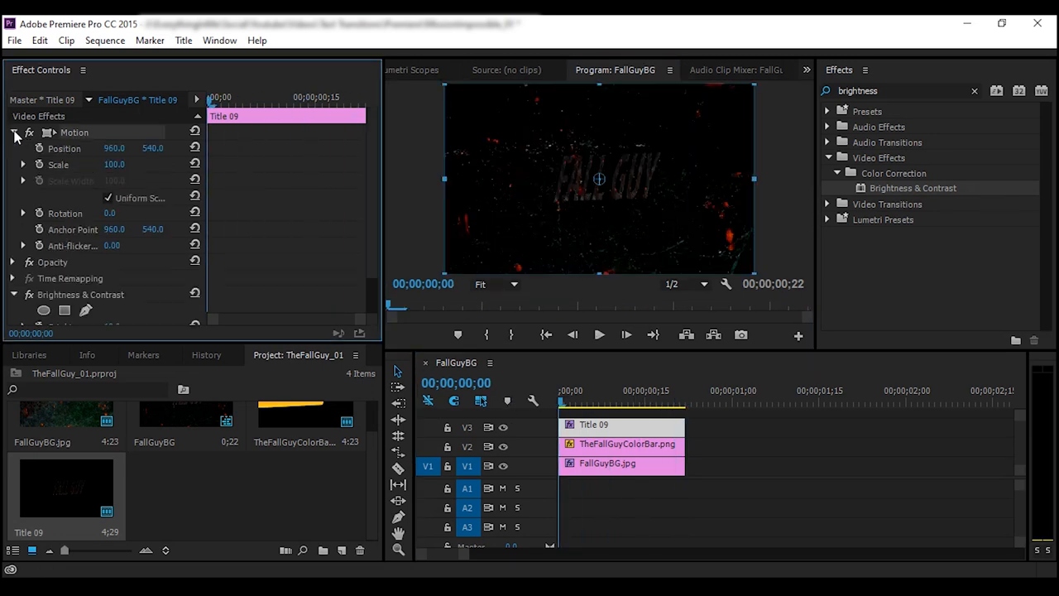
{"action": "left_click", "coordinate": [620, 444]}
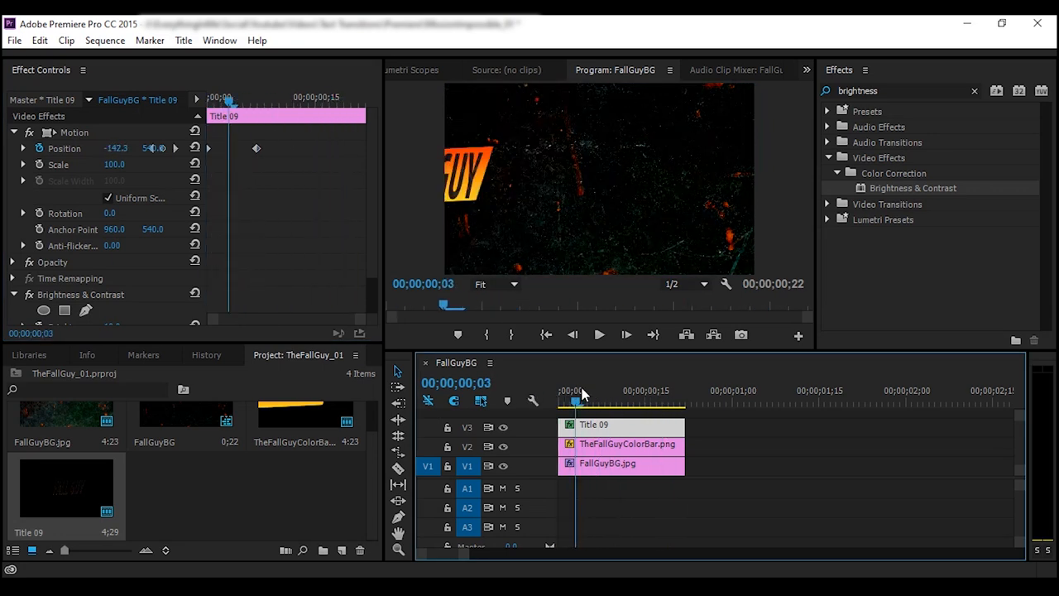
{"action": "left_click", "coordinate": [627, 403]}
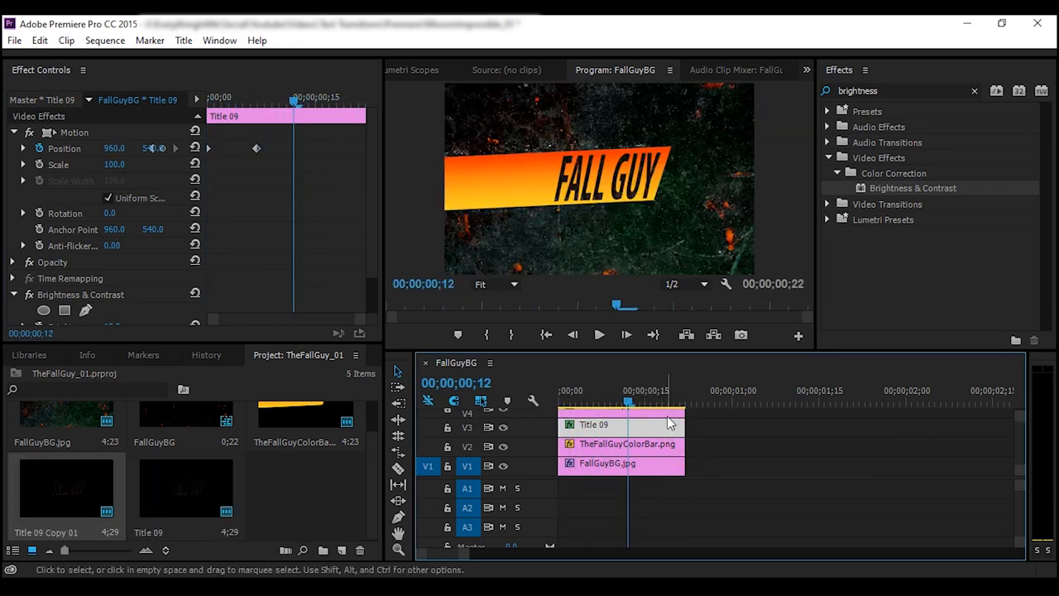
- Edit the copied title to read THE FALL GUY
{"action": "double_click", "coordinate": [593, 424]}
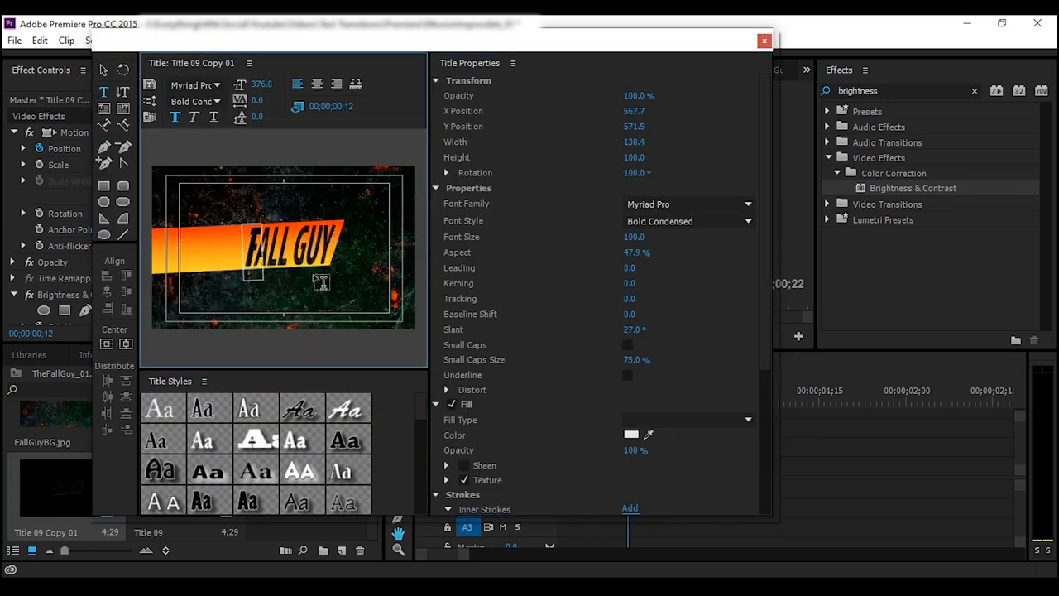
{"action": "type", "text": "The"}
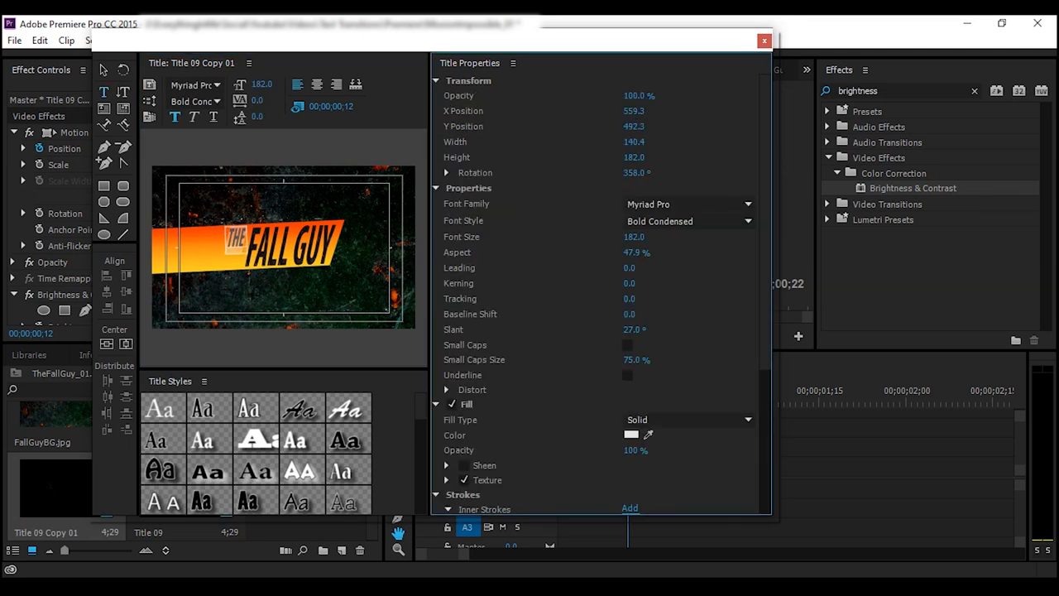
{"action": "left_click", "coordinate": [763, 40]}
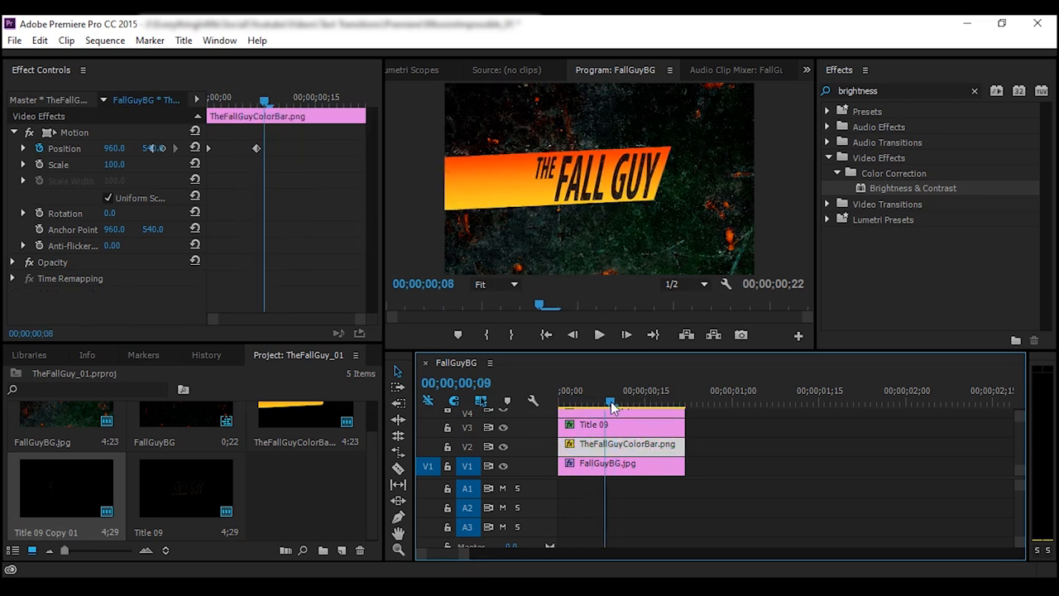
- Search Effects for 'blur' and apply Fast Blur to the colour bar with horizontal blurriness
{"action": "left_click", "coordinate": [973, 90]}
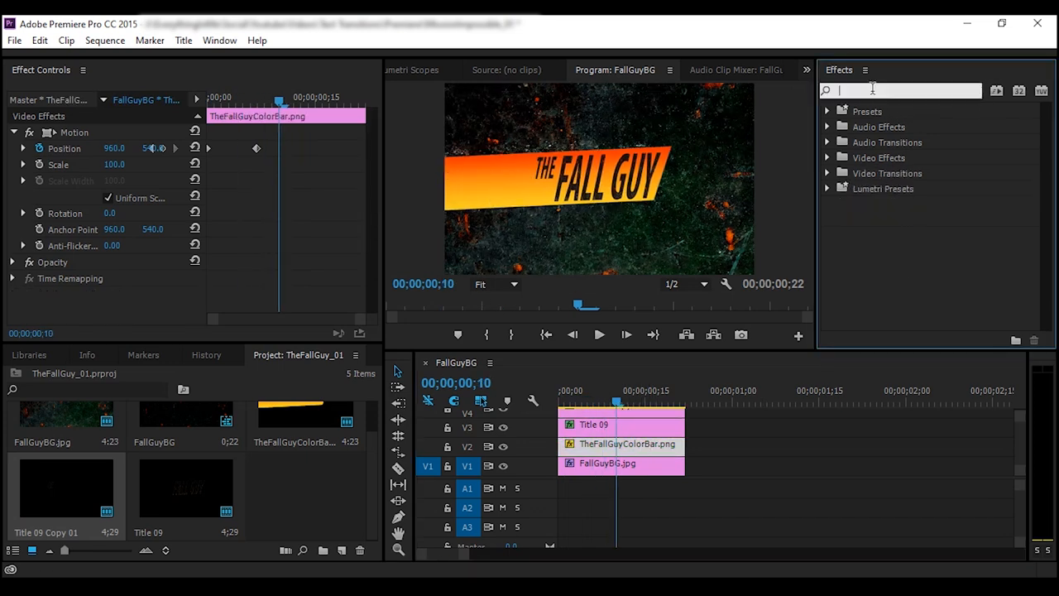
{"action": "type", "text": "blur"}
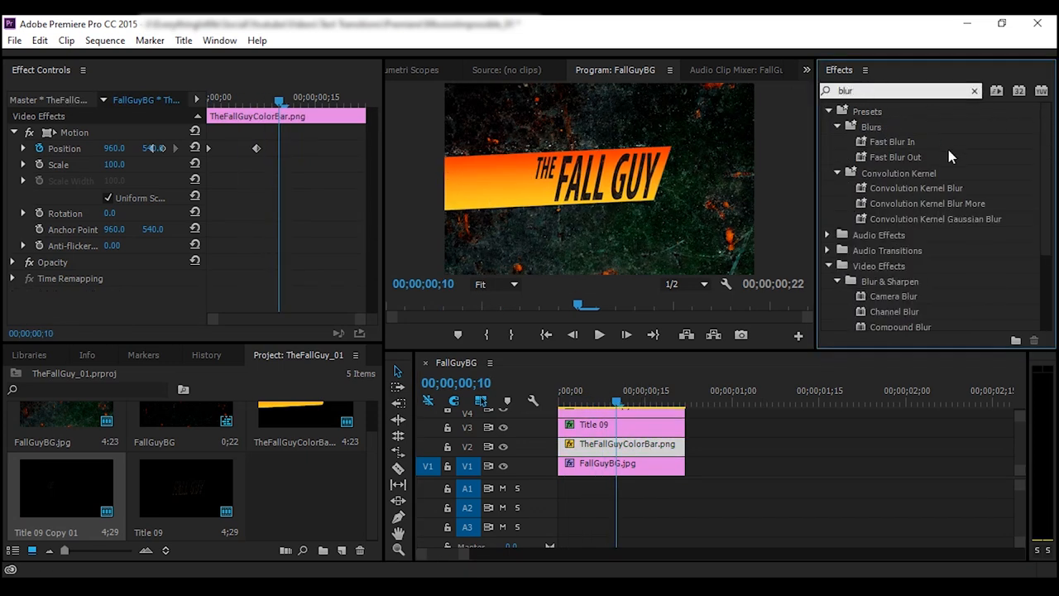
{"action": "scroll", "scroll_direction": "down", "scroll_amount": 3}
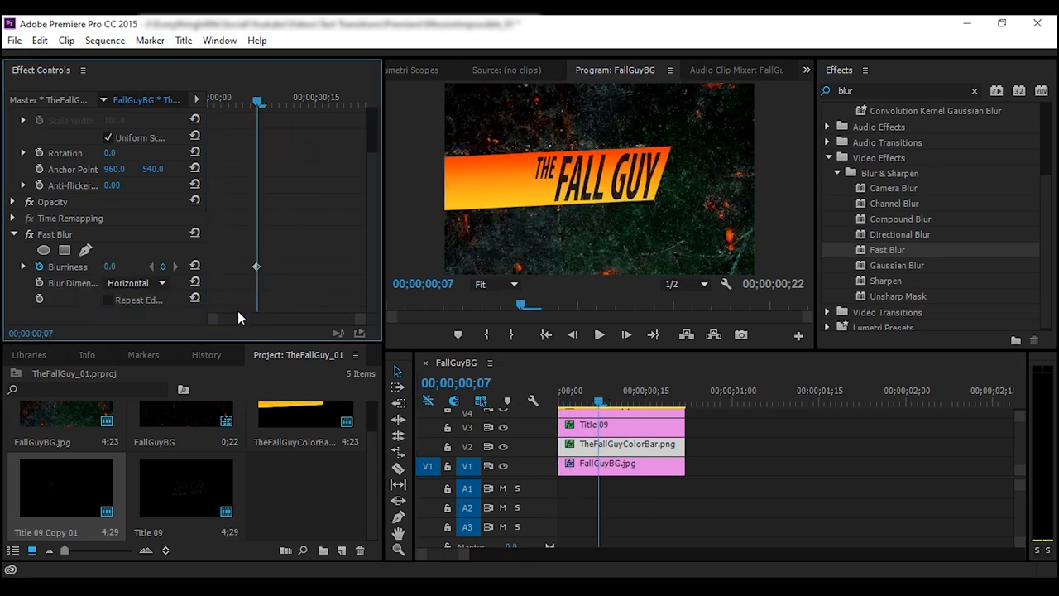
{"action": "left_click", "coordinate": [162, 267]}
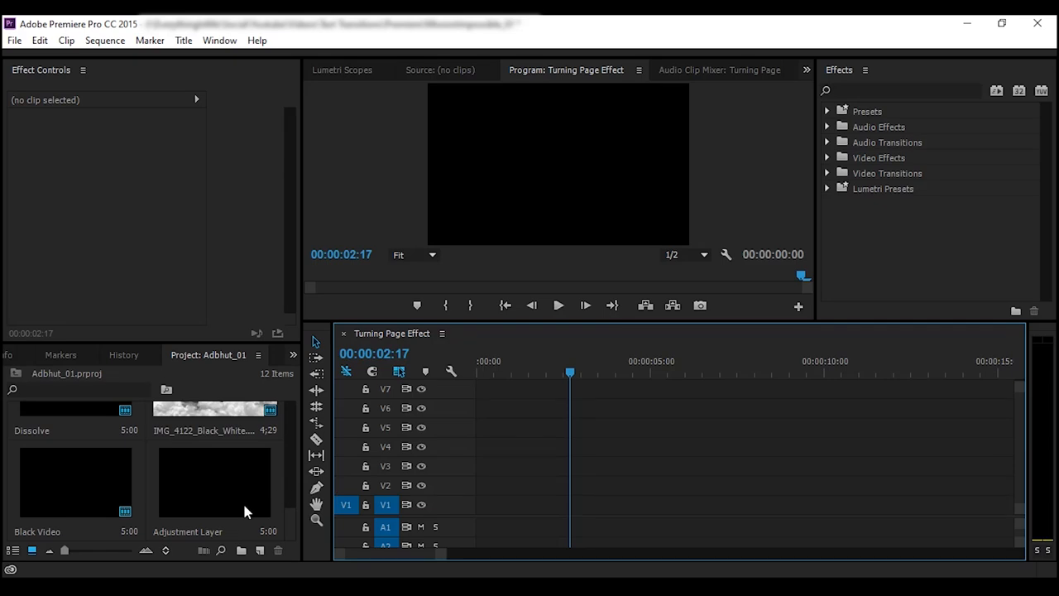
- Add Black Video to the Turning Page Effect sequence and trim the A B T title to match
{"action": "left_click_drag", "start_coordinate": [215, 480], "coordinate": [547, 506]}
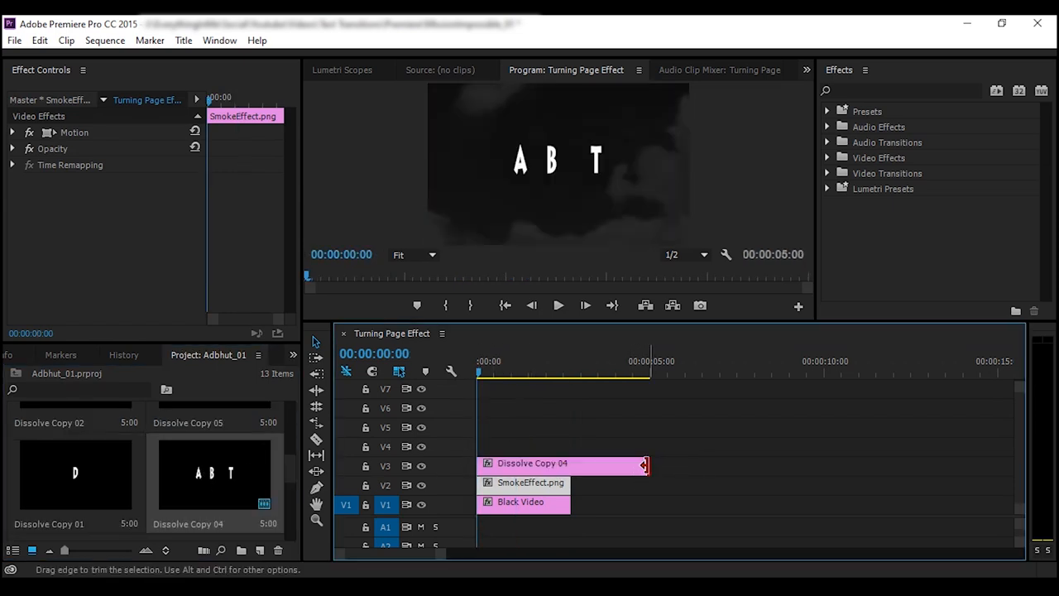
{"action": "left_click_drag", "start_coordinate": [645, 463], "coordinate": [561, 464]}
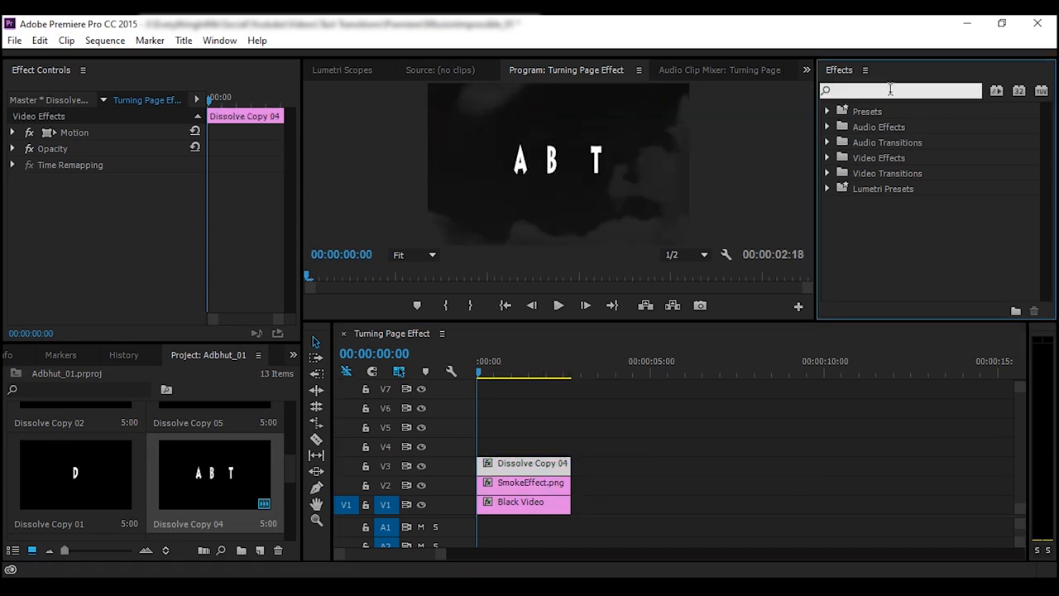
- Apply Block Dissolve to the title and keyframe Transition Completion starting at 60%
{"action": "type", "text": "block di"}
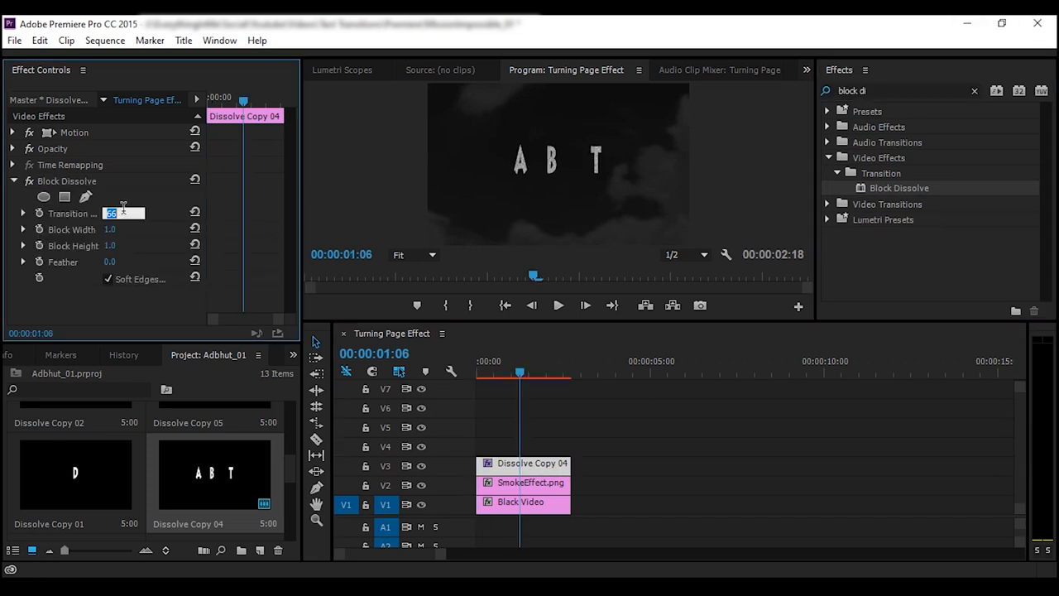
{"action": "type", "text": "60 %"}
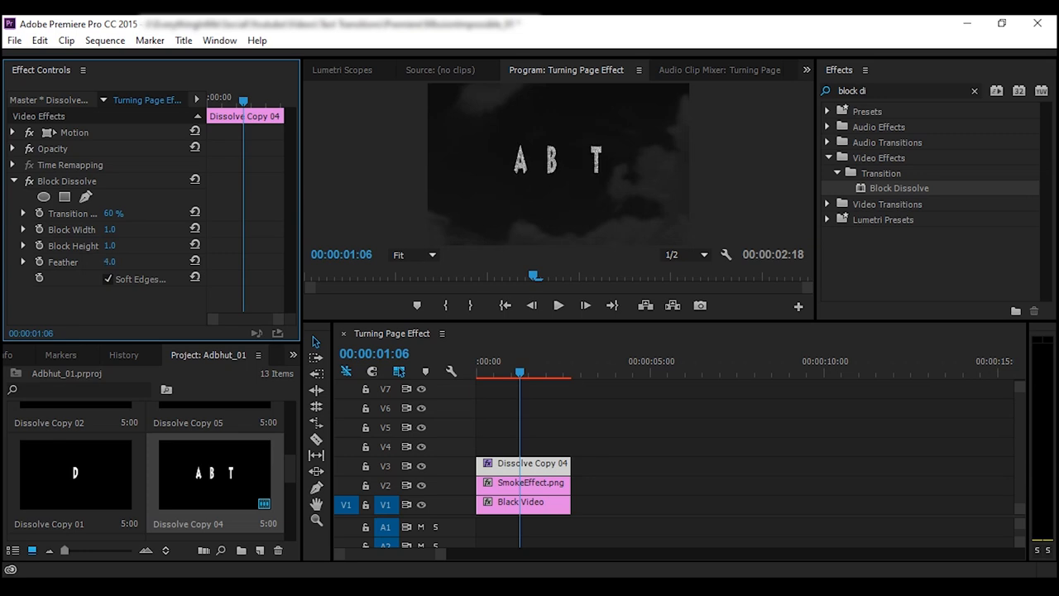
{"action": "left_click", "coordinate": [109, 262]}
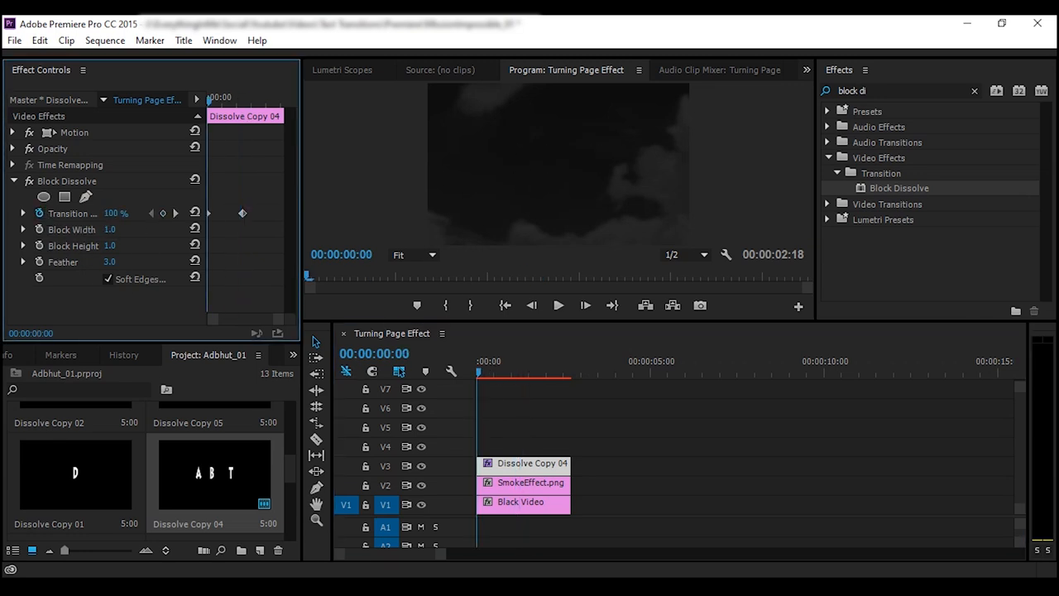
- Finish the completion keyframes and lower the title's opacity toward 10%
{"action": "type", "text": "90"}
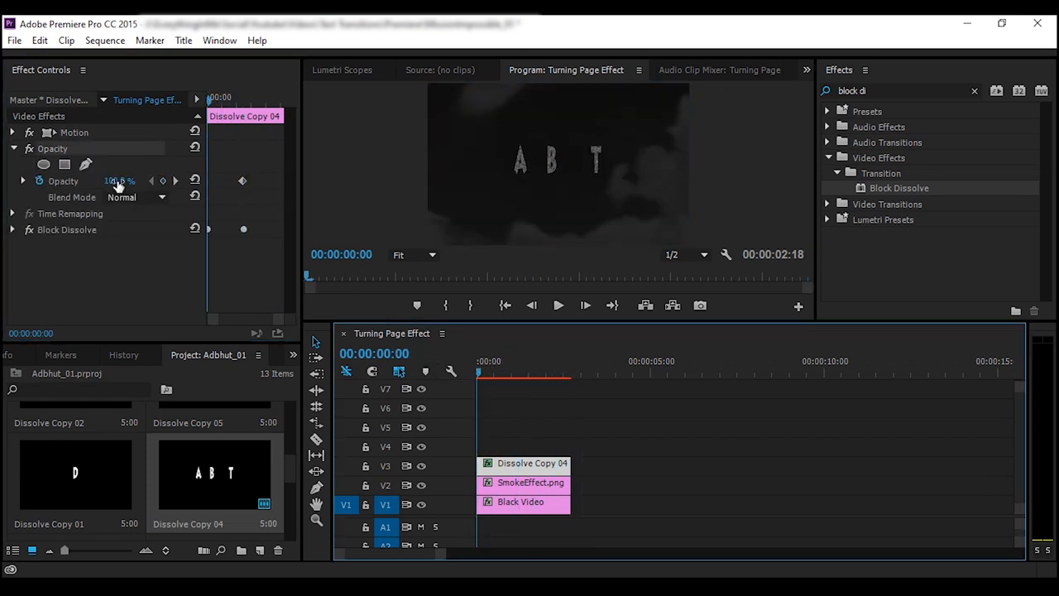
{"action": "left_click_drag", "start_coordinate": [119, 181], "coordinate": [107, 180]}
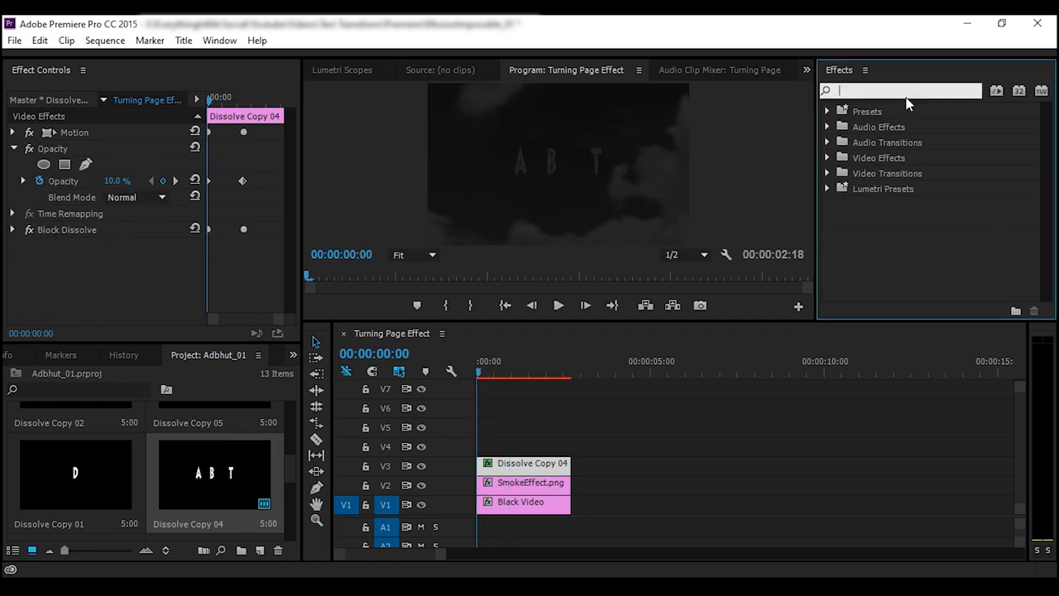
- Apply Turbulent Displace to the A B T title with Amount 25.0
{"action": "type", "text": "turbul"}
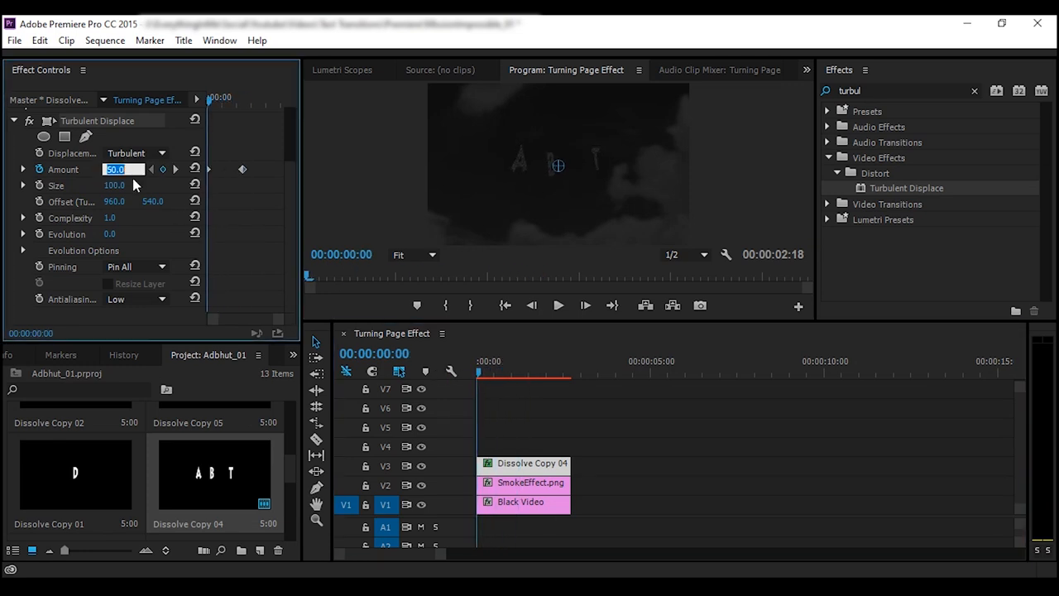
{"action": "type", "text": "25.0"}
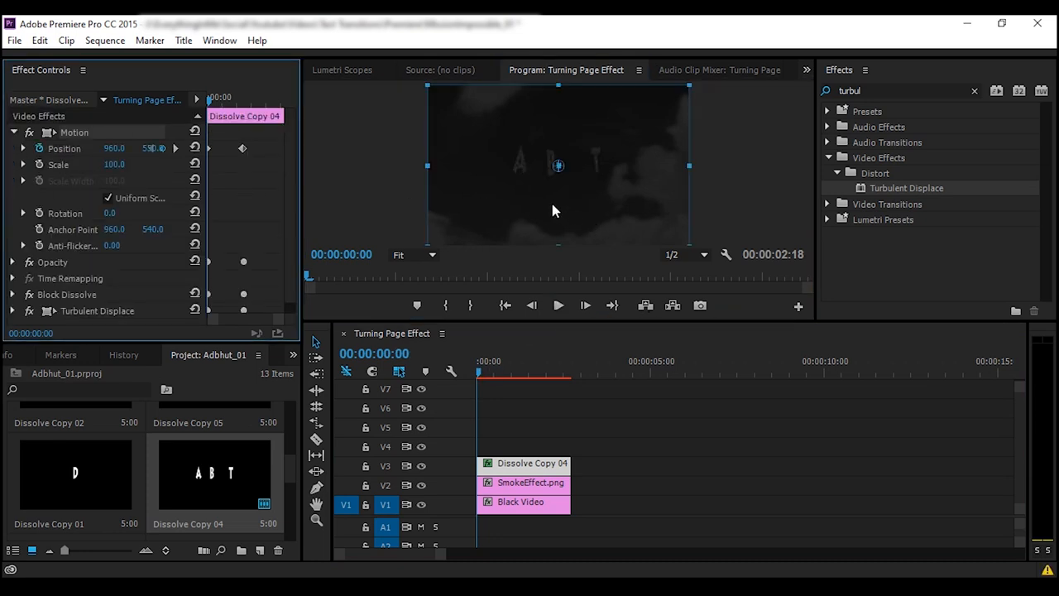
{"action": "mouse_move", "coordinate": [508, 182]}
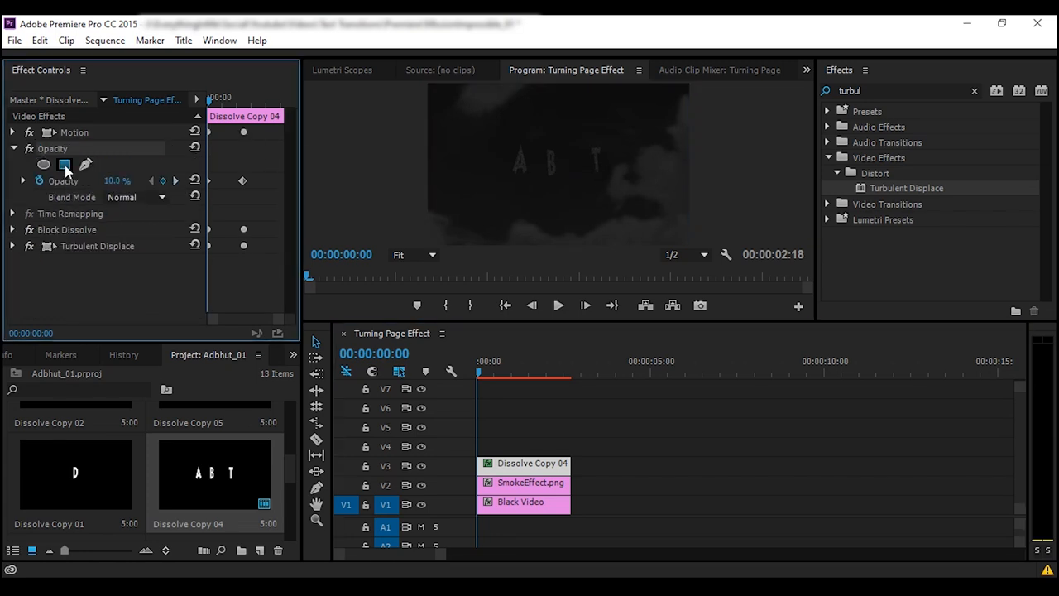
- Draw a four-point free Bezier opacity mask around the A B T letters
{"action": "left_click", "coordinate": [43, 164]}
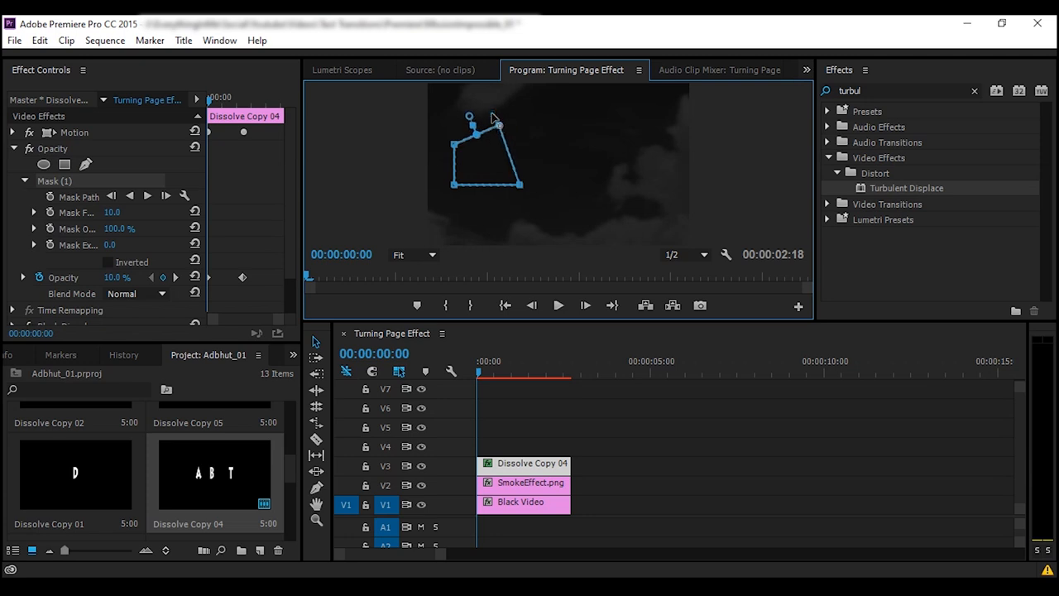
{"action": "left_click_drag", "start_coordinate": [477, 133], "coordinate": [522, 189]}
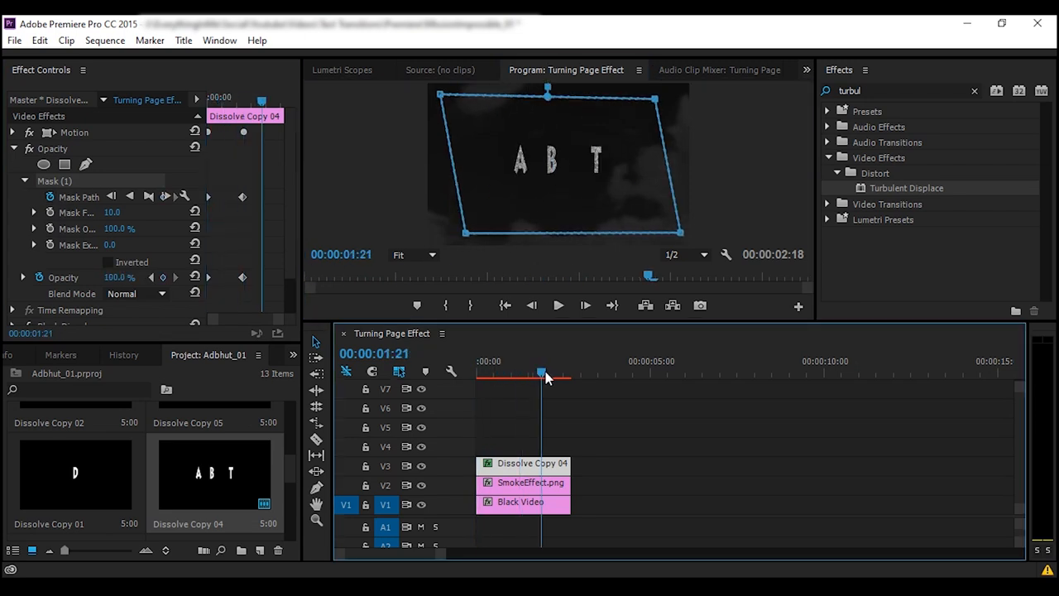
{"action": "left_click", "coordinate": [560, 304]}
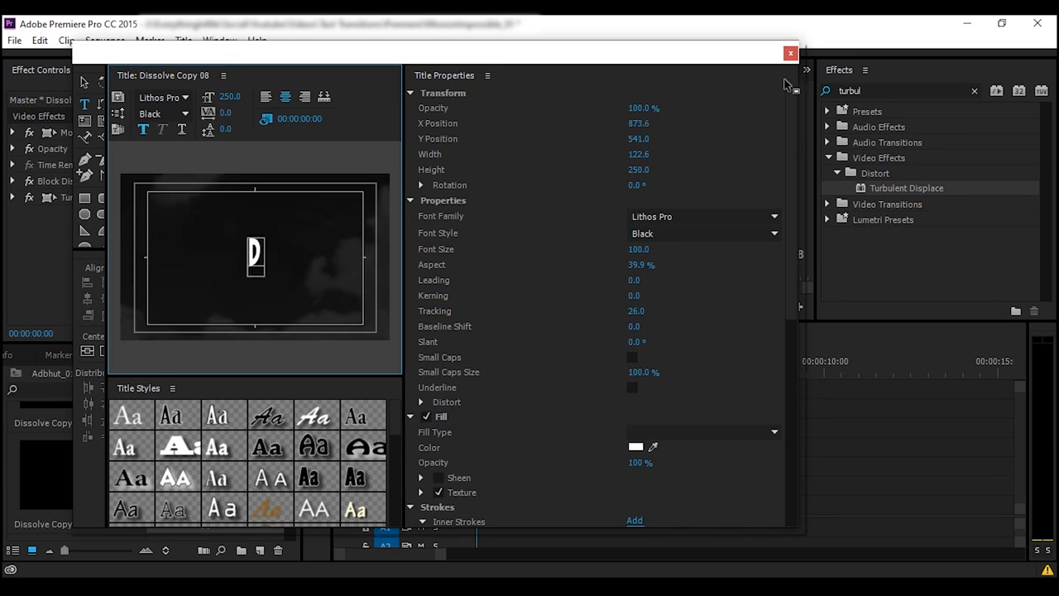
- Add the D letter title with a position keyframe and scrub to preview ADB appearing
{"action": "left_click", "coordinate": [791, 53]}
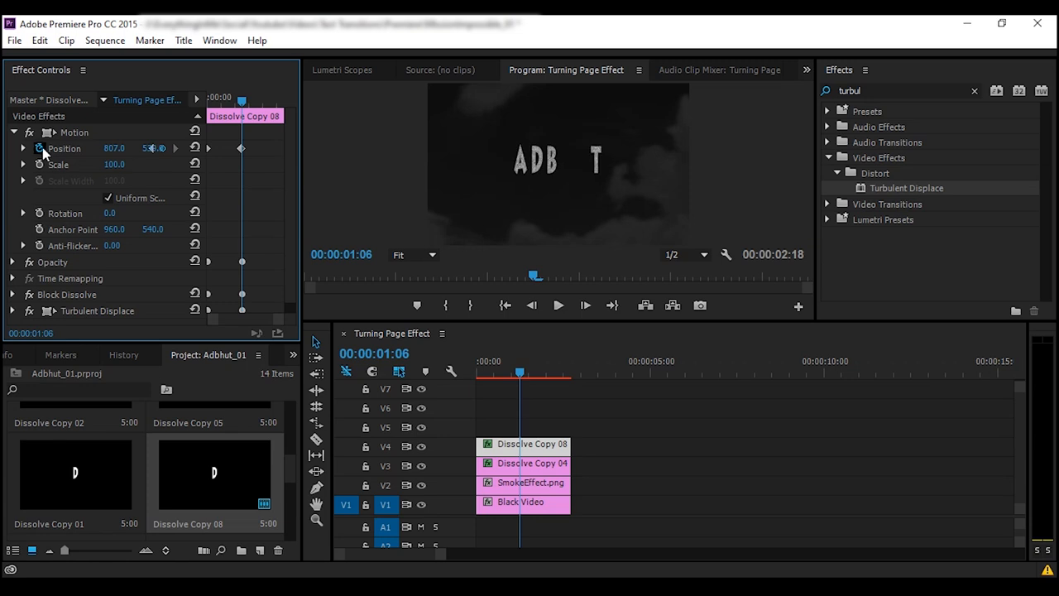
{"action": "left_click", "coordinate": [478, 361]}
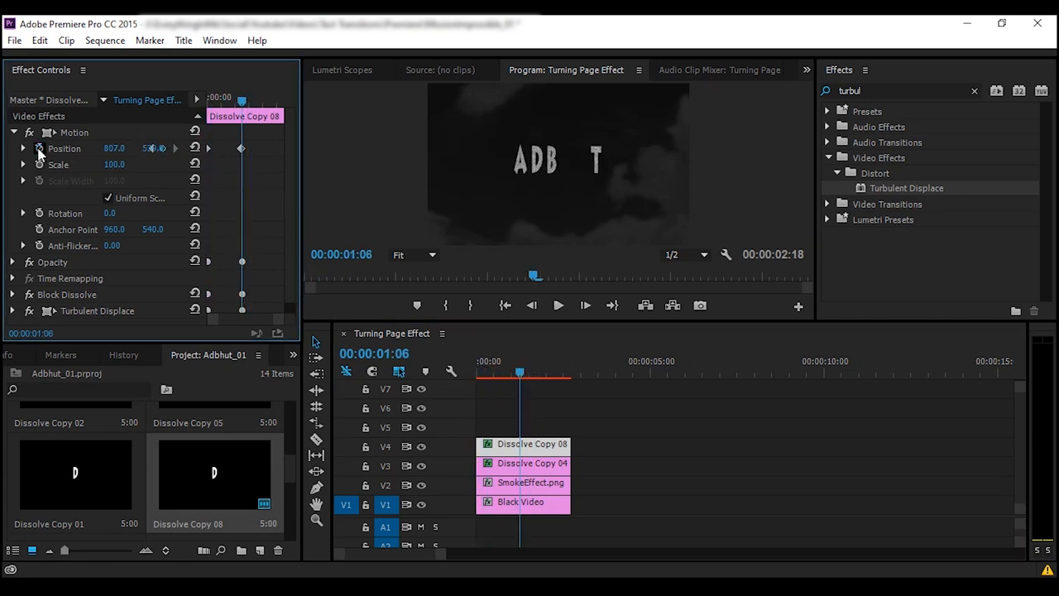
{"action": "left_click_drag", "start_coordinate": [520, 371], "coordinate": [506, 370]}
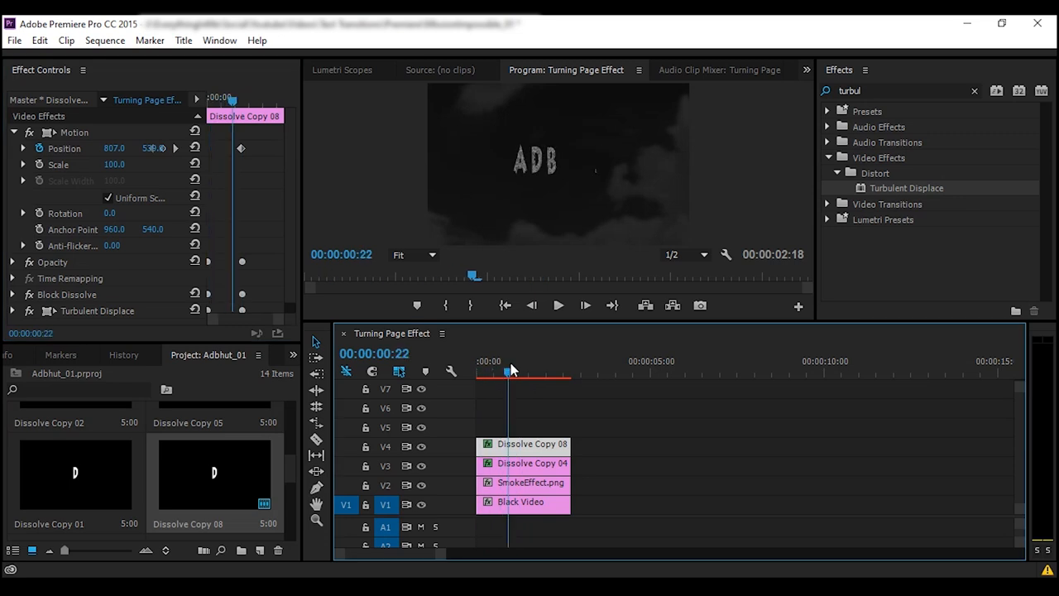
{"action": "left_click_drag", "start_coordinate": [506, 371], "coordinate": [493, 371]}
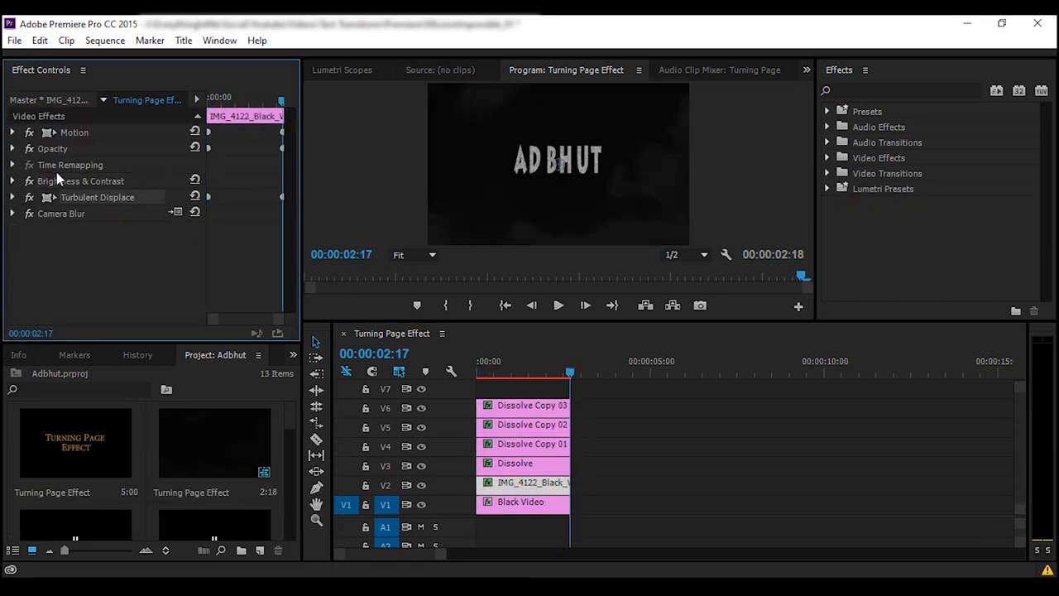
- In the finished Adbhut project, expand the smoke clip's Brightness & Contrast settings
{"action": "left_click", "coordinate": [14, 181]}
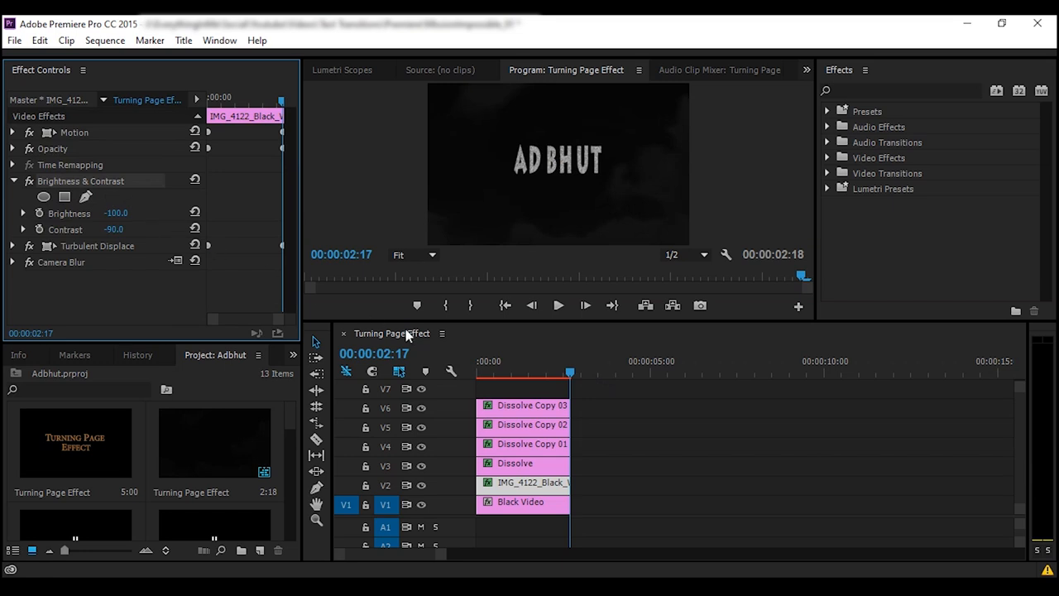
{"action": "mouse_move", "coordinate": [351, 309]}
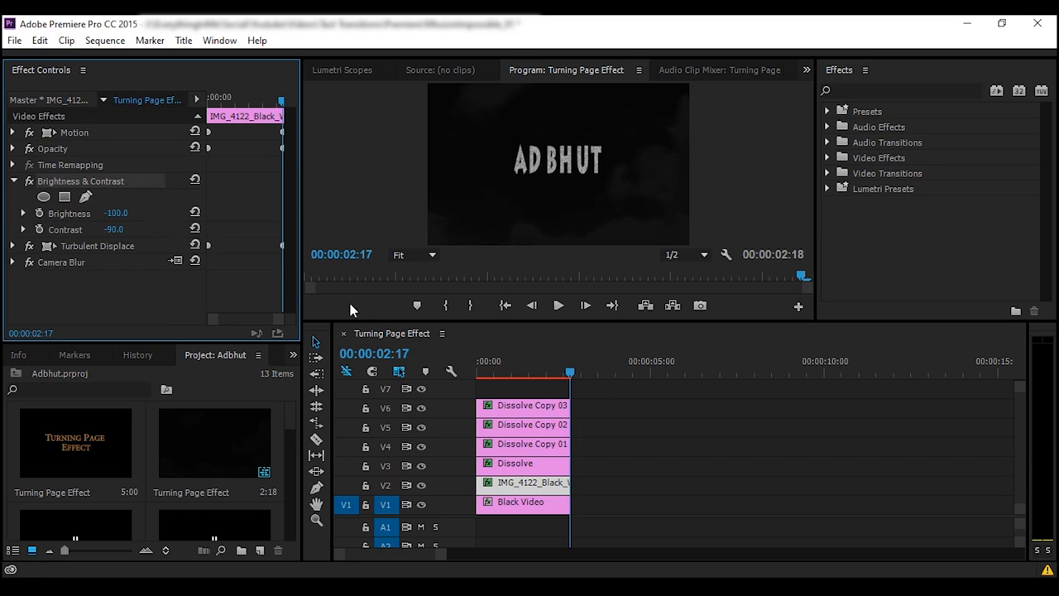